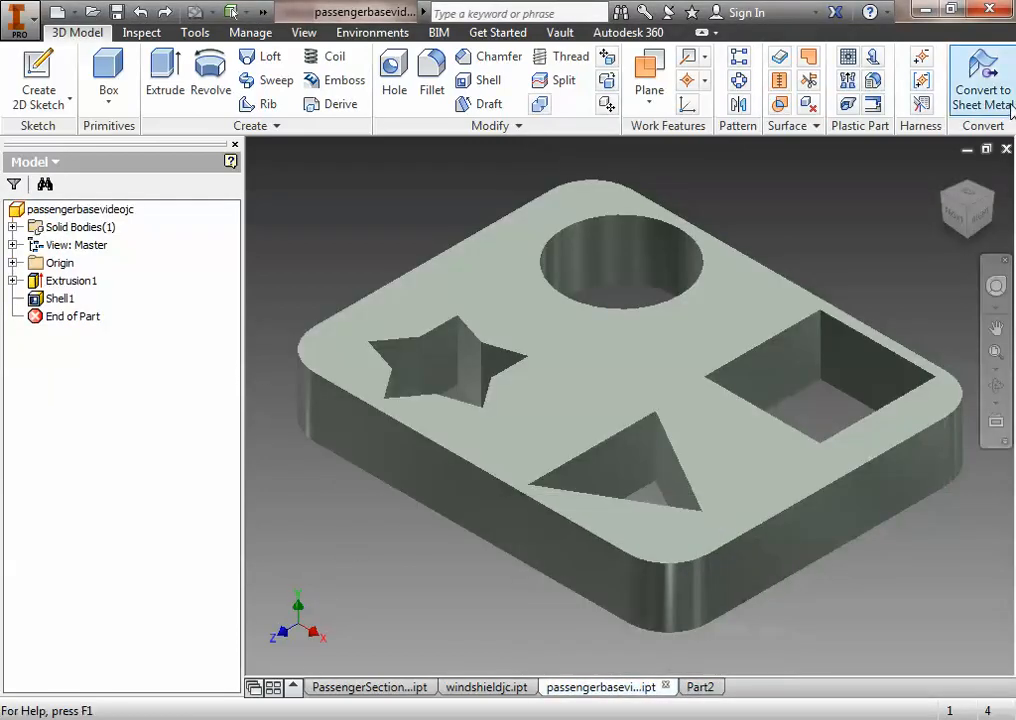
- Switch to the empty Part2 document and begin a new 2D sketch
{"action": "left_click", "coordinate": [688, 688]}
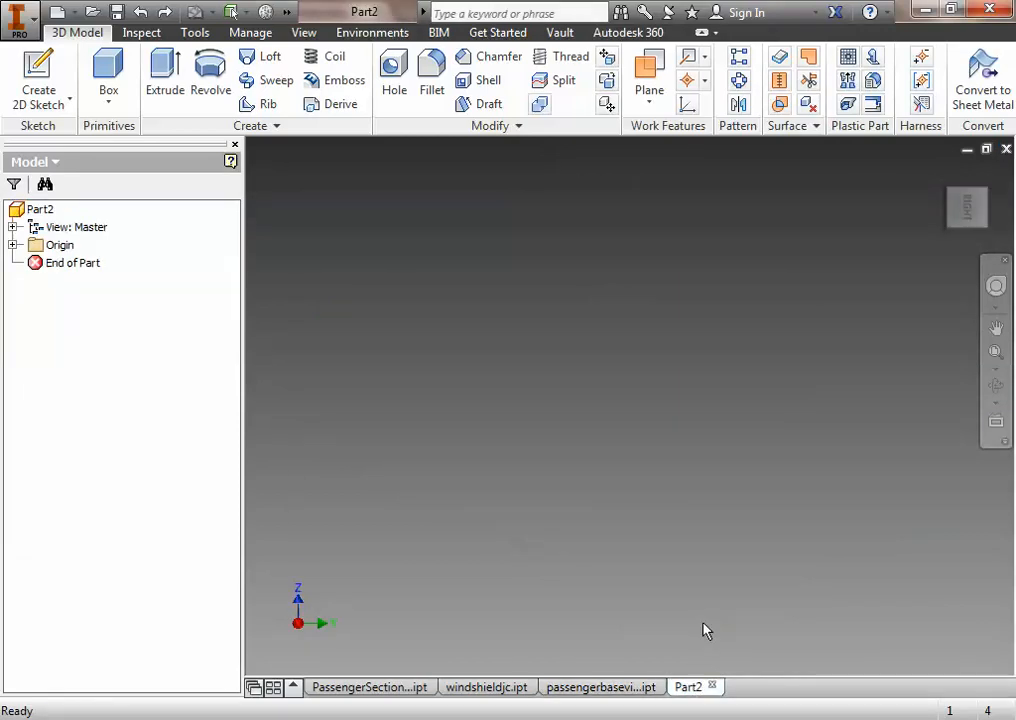
{"action": "mouse_move", "coordinate": [428, 360]}
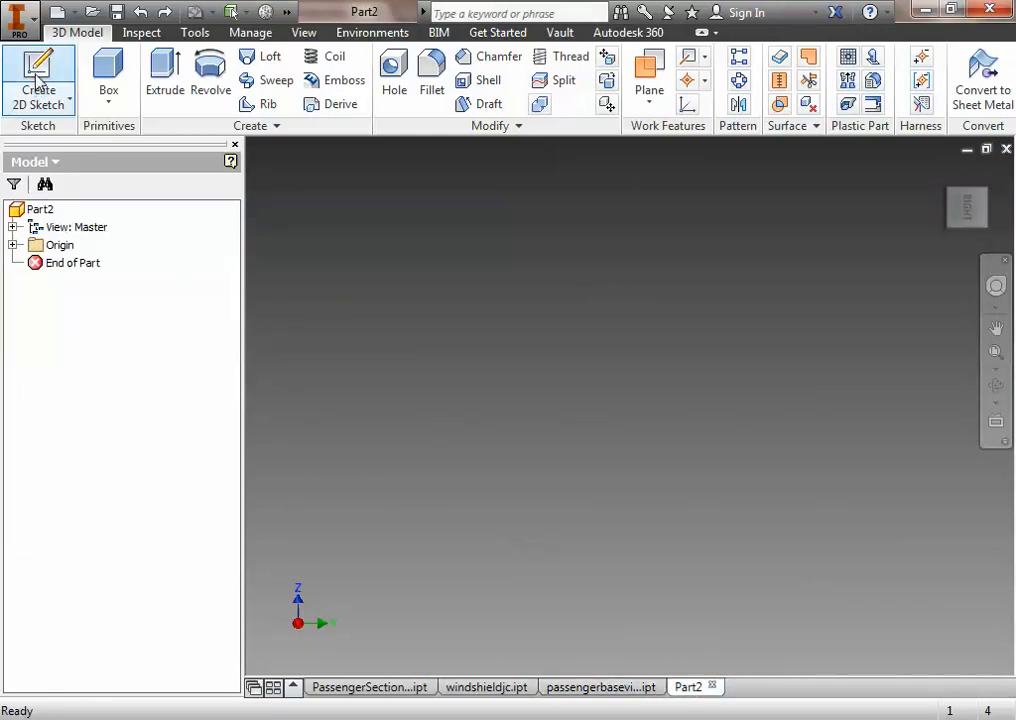
{"action": "left_click", "coordinate": [38, 80]}
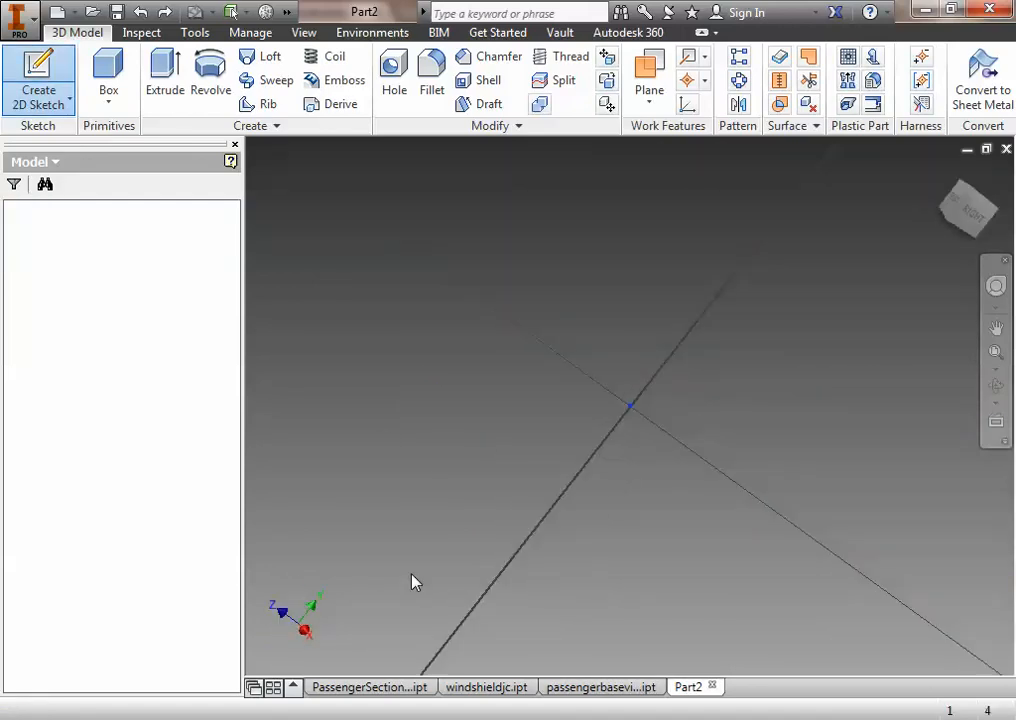
- On the XY origin plane, draw circles at the origin and offset them into concentric rings
{"action": "left_click", "coordinate": [38, 76]}
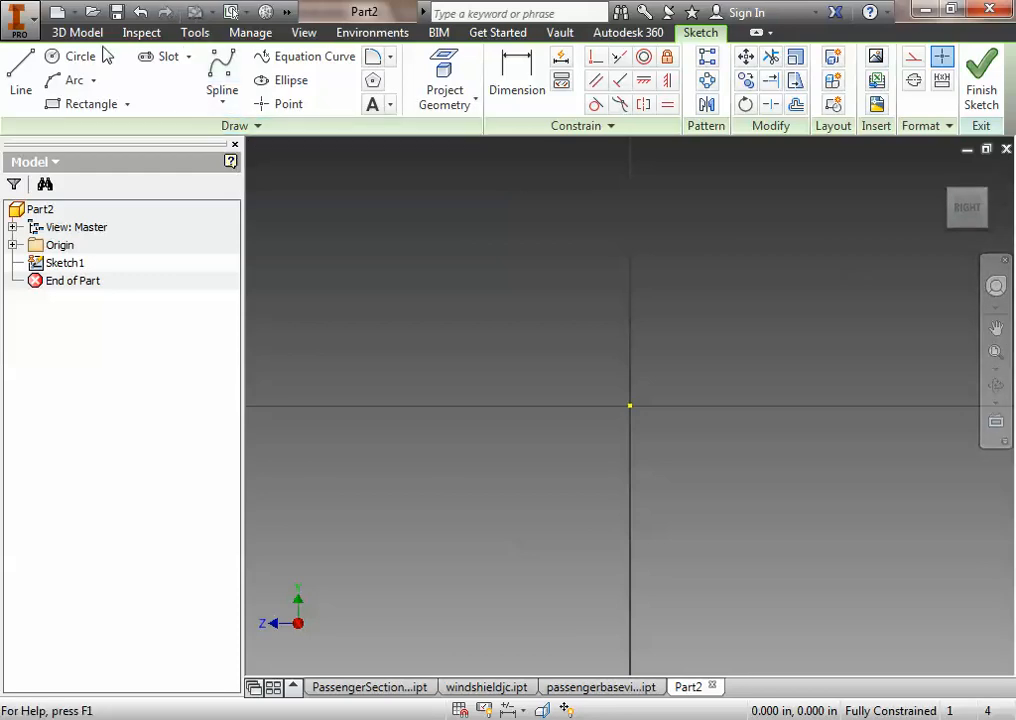
{"action": "left_click", "coordinate": [80, 56]}
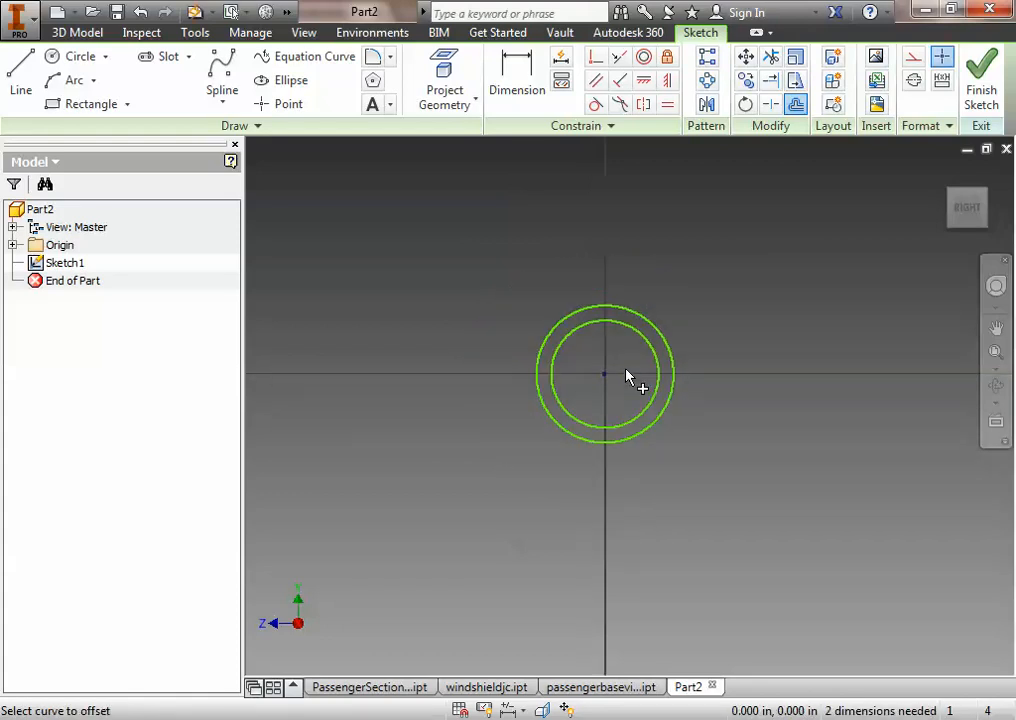
{"action": "left_click_drag", "start_coordinate": [604, 376], "coordinate": [620, 404]}
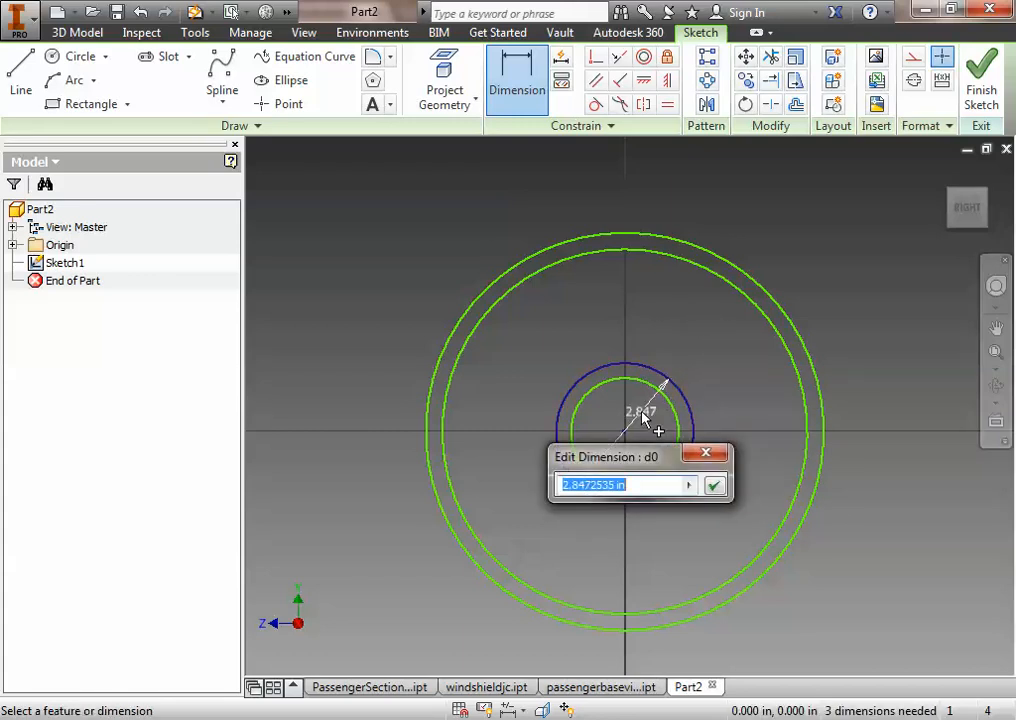
- Dimension the hub diameter .4 and the ring thickness .05 so the rings are constrained
{"action": "type", "text": ".4"}
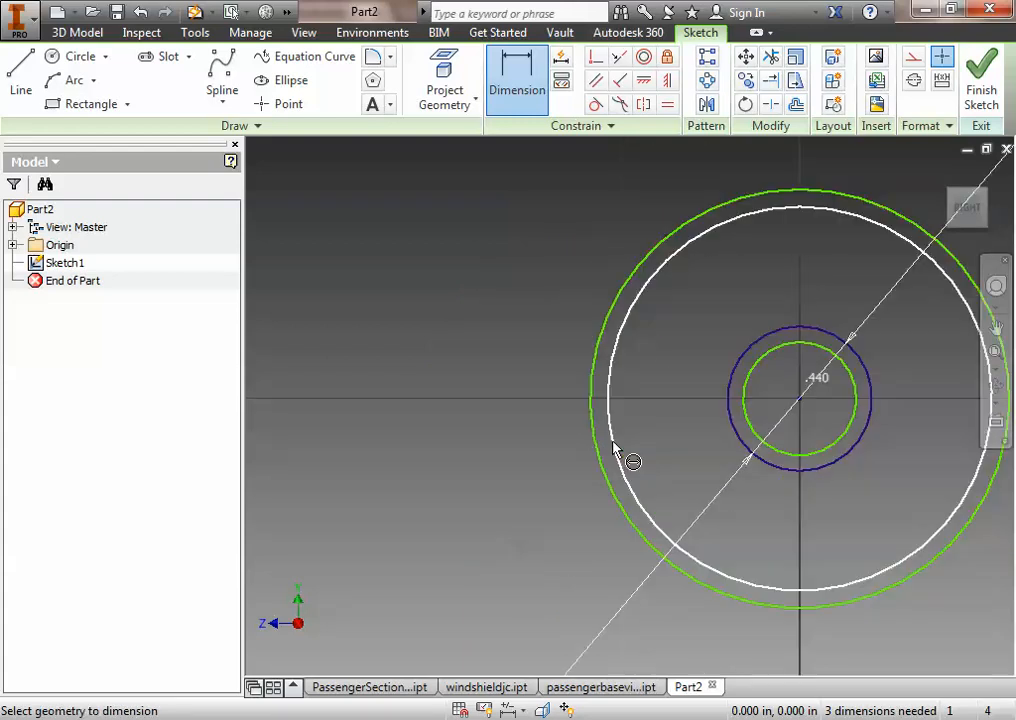
{"action": "left_click_drag", "start_coordinate": [800, 400], "coordinate": [636, 396]}
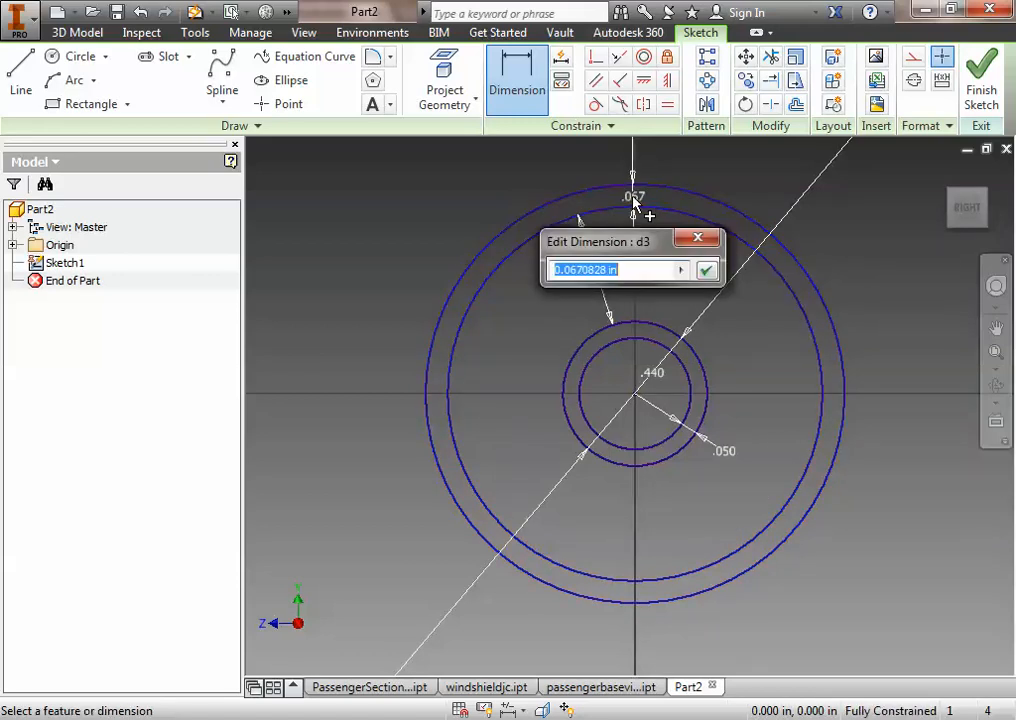
{"action": "type", "text": ".05"}
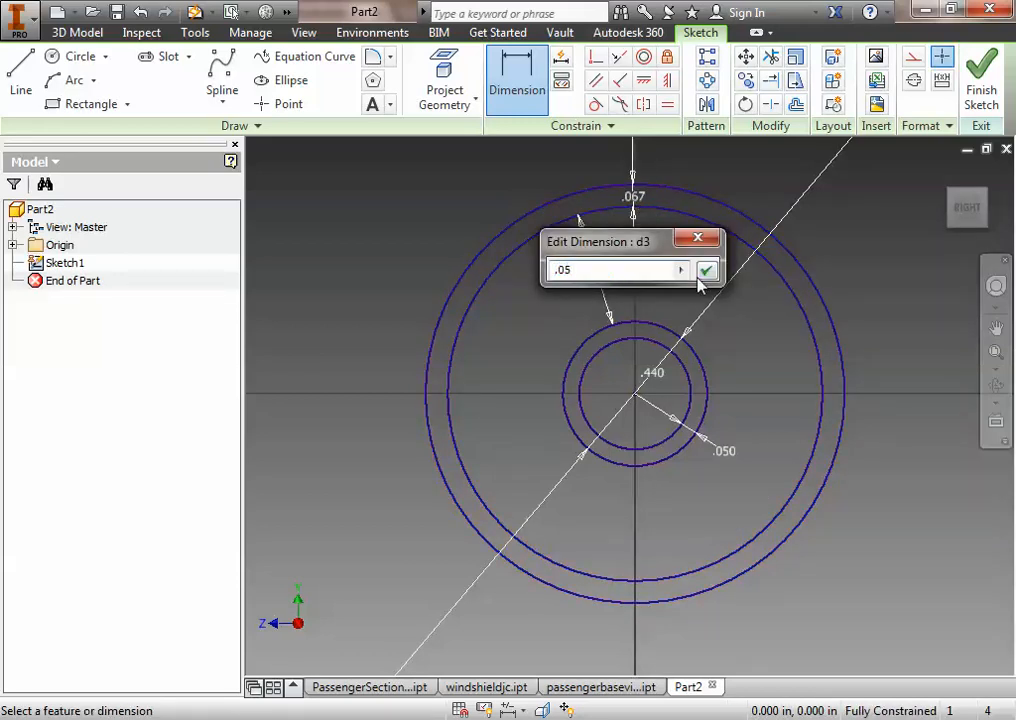
{"action": "left_click", "coordinate": [706, 270]}
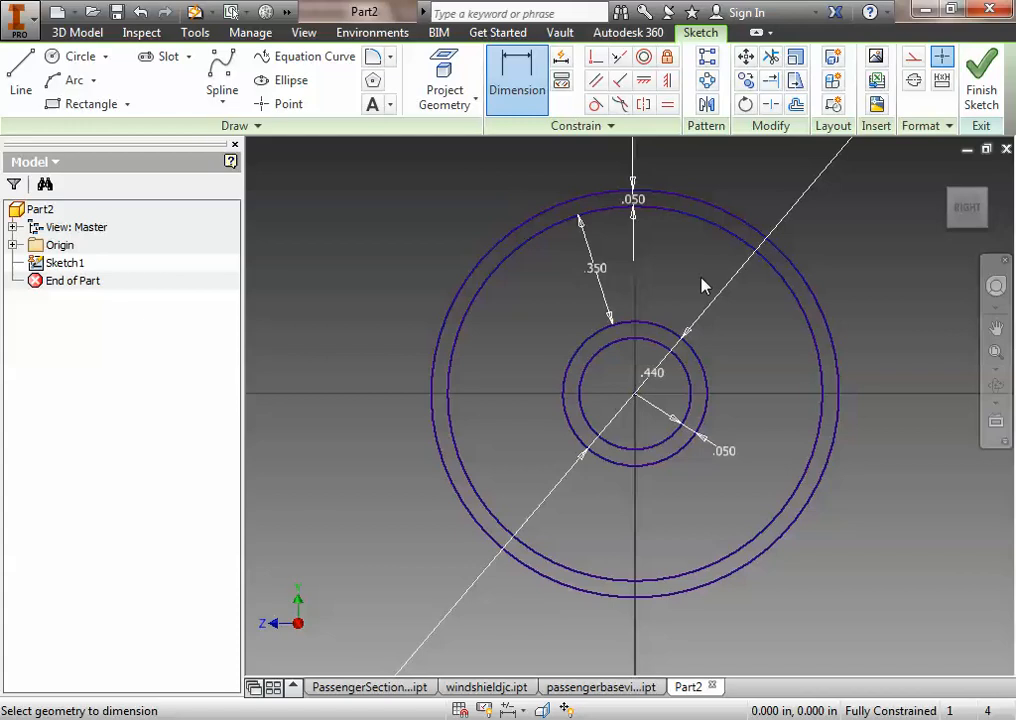
{"action": "mouse_move", "coordinate": [840, 478]}
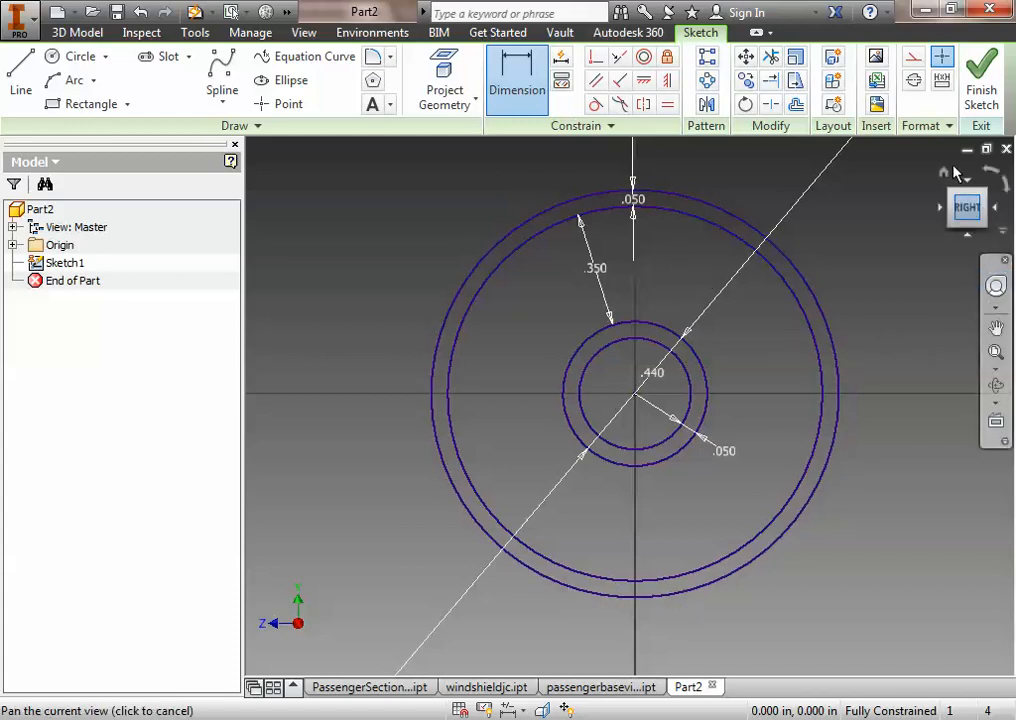
- Finish the sketch and extrude the ring profiles .57 in into a solid wheel body
{"action": "left_click", "coordinate": [76, 32]}
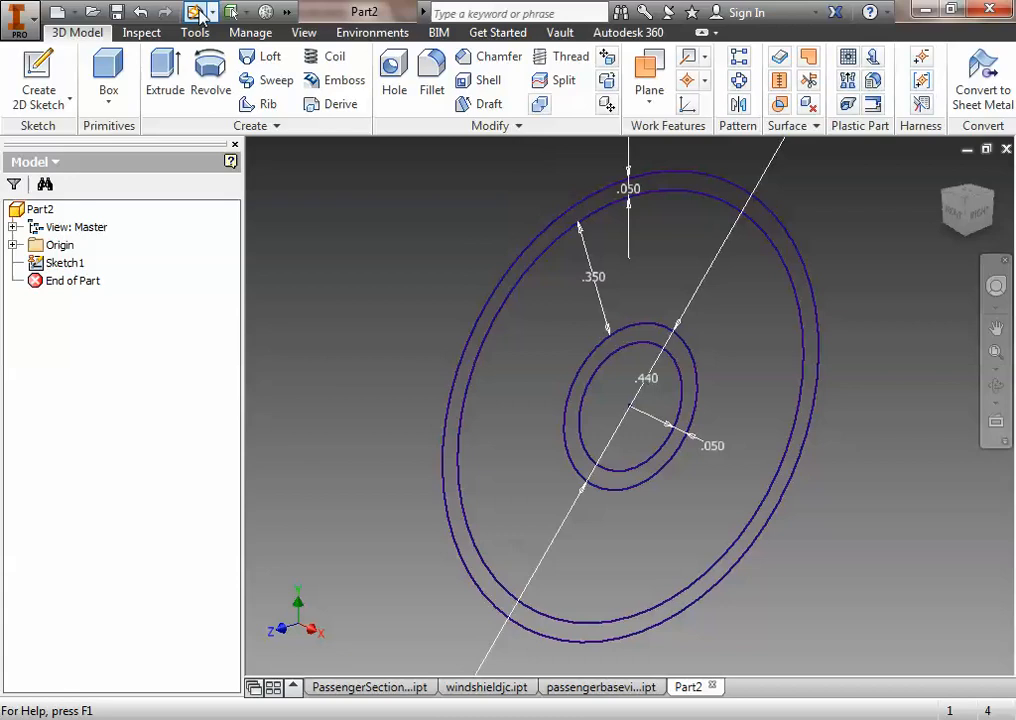
{"action": "left_click", "coordinate": [164, 76]}
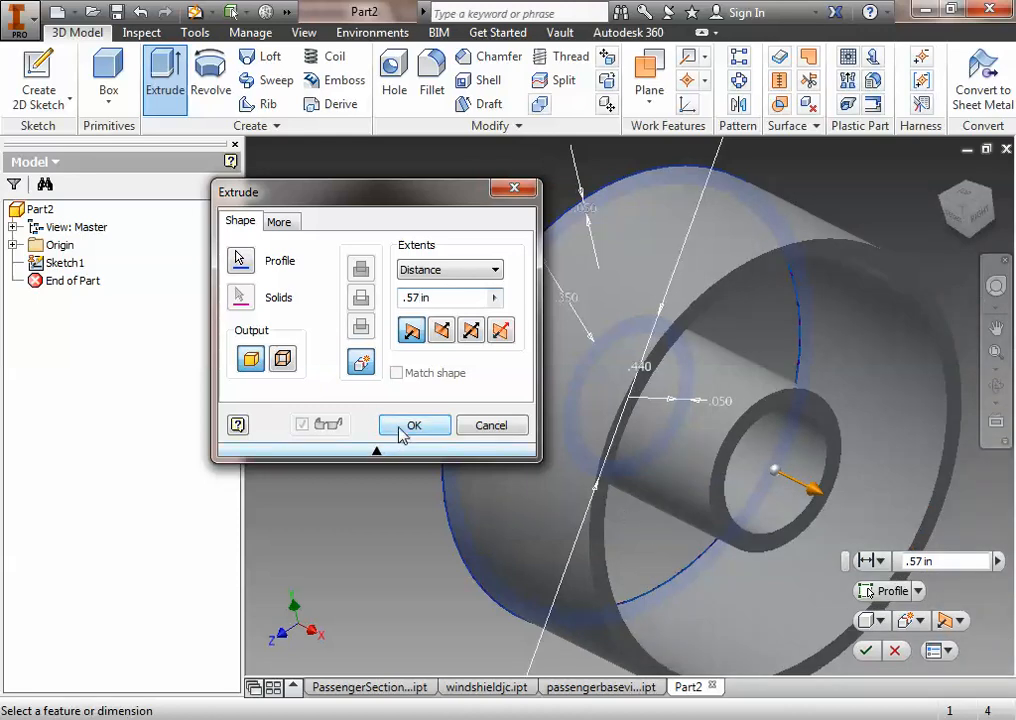
{"action": "left_click", "coordinate": [412, 424]}
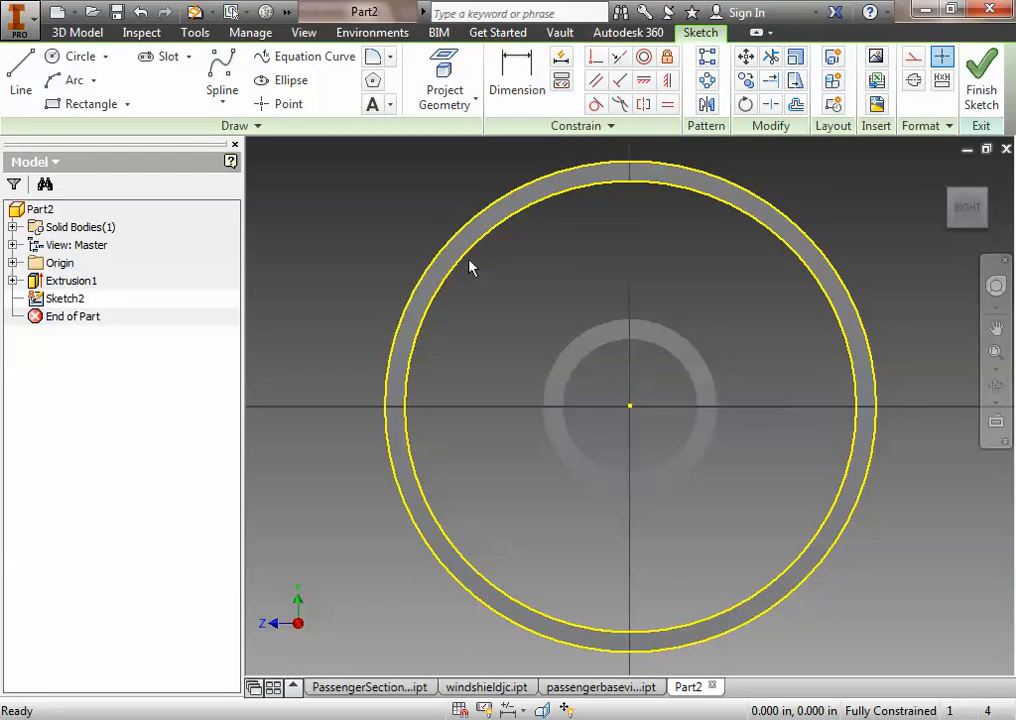
- Project the wheel face's ring edges into the new sketch as geometry
{"action": "left_click", "coordinate": [444, 80]}
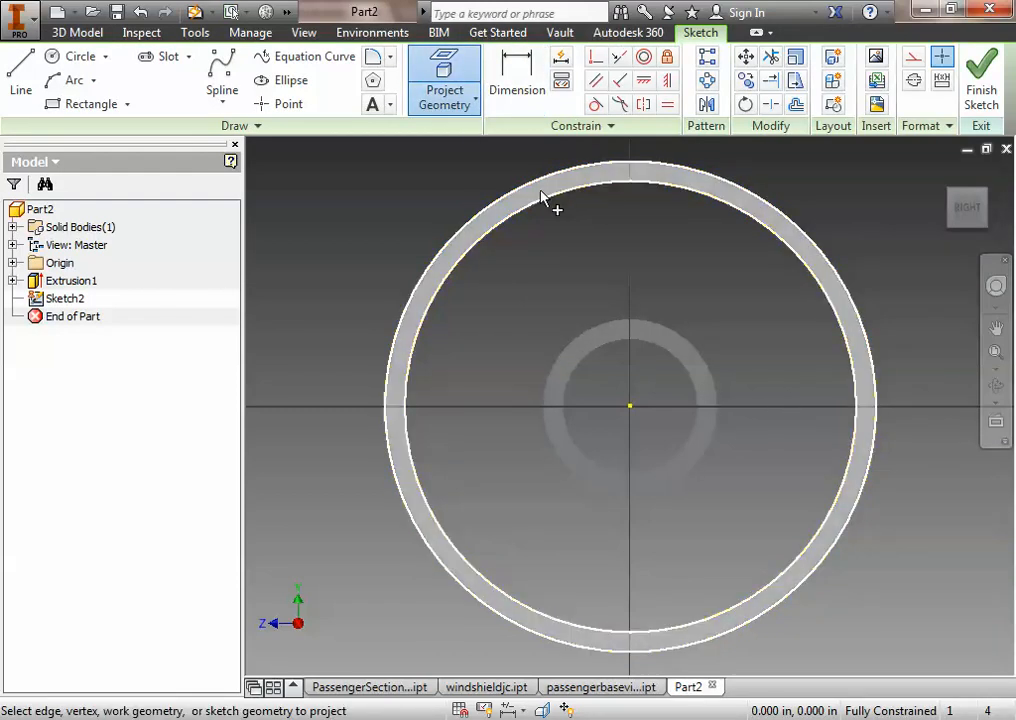
{"action": "left_click", "coordinate": [540, 190]}
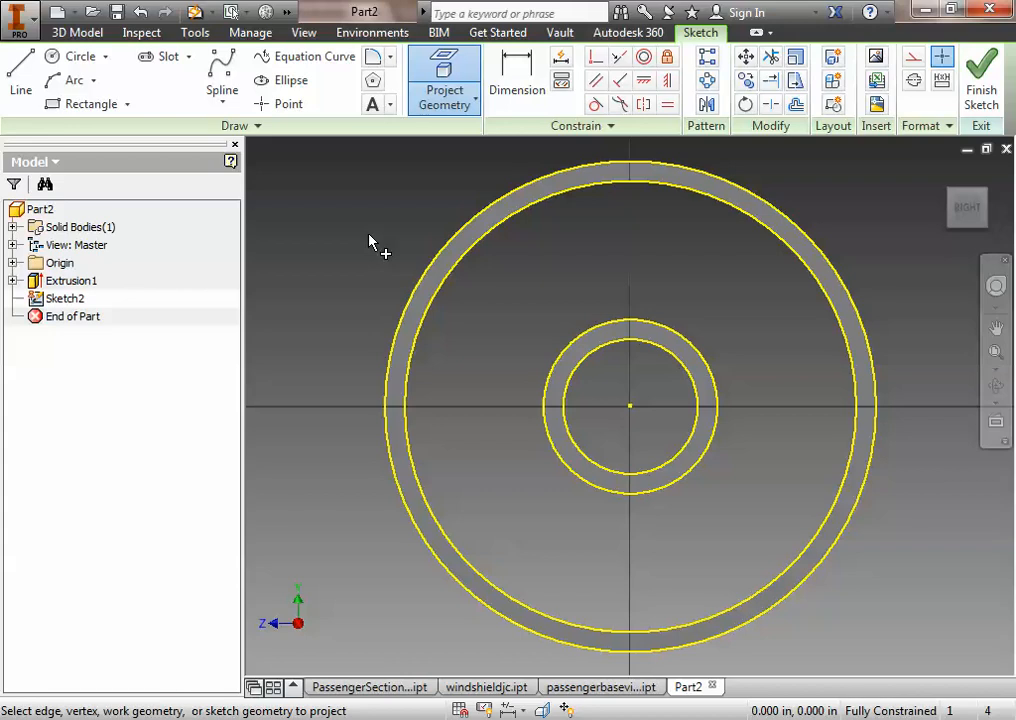
{"action": "mouse_move", "coordinate": [852, 192]}
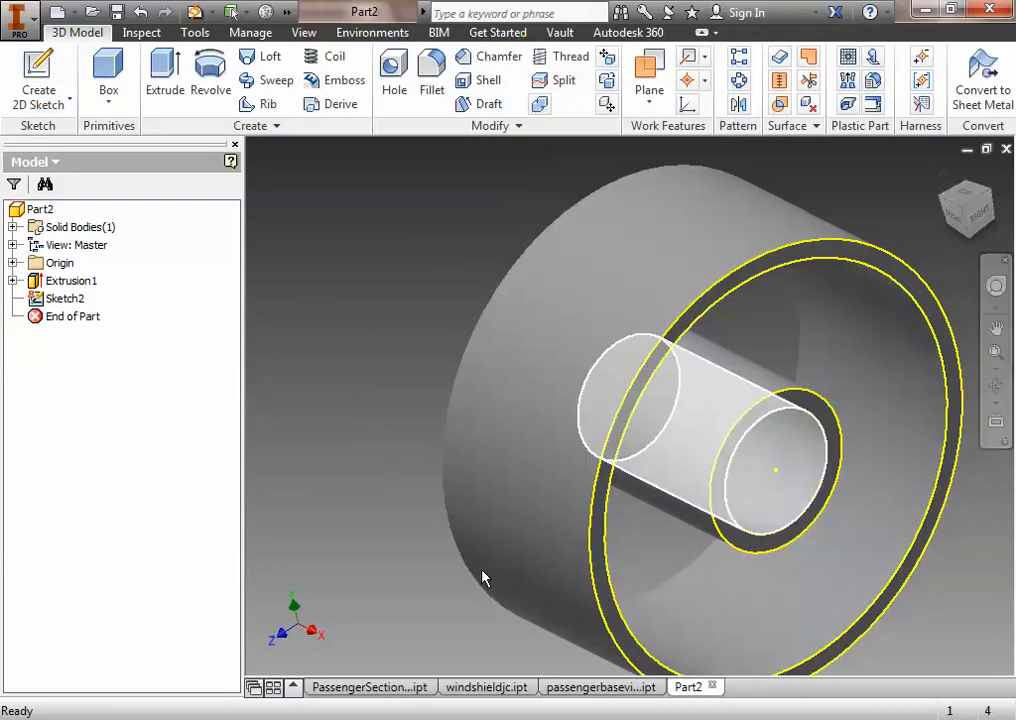
- Set up a two-direction .05 extrusion of the ring profile, then cancel it unapplied
{"action": "left_click", "coordinate": [164, 76]}
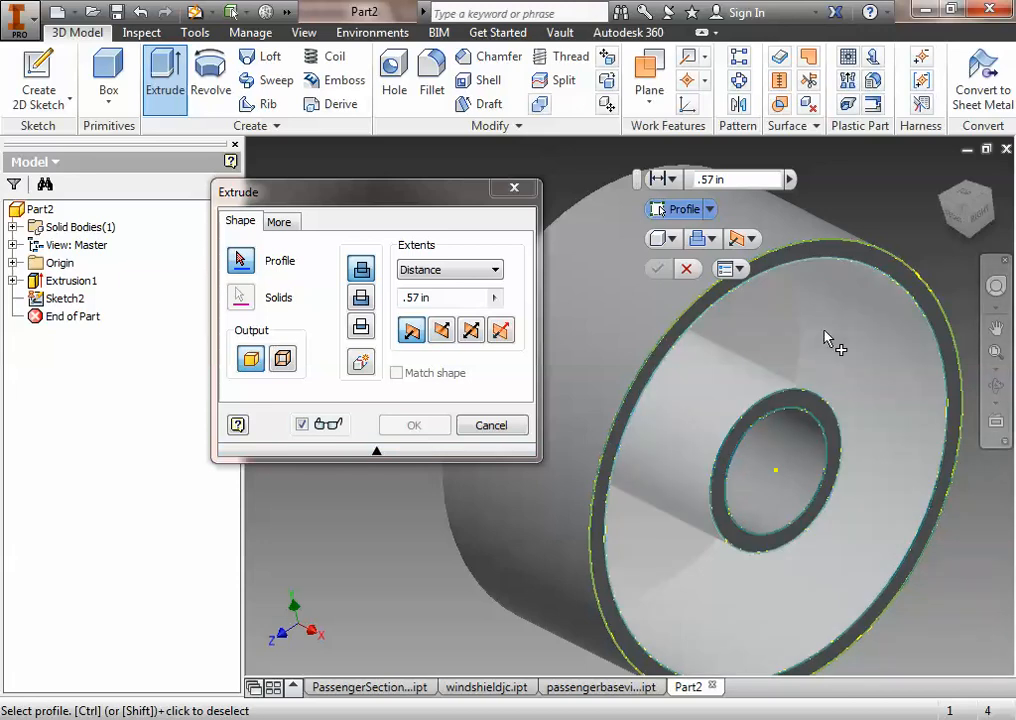
{"action": "mouse_move", "coordinate": [904, 364]}
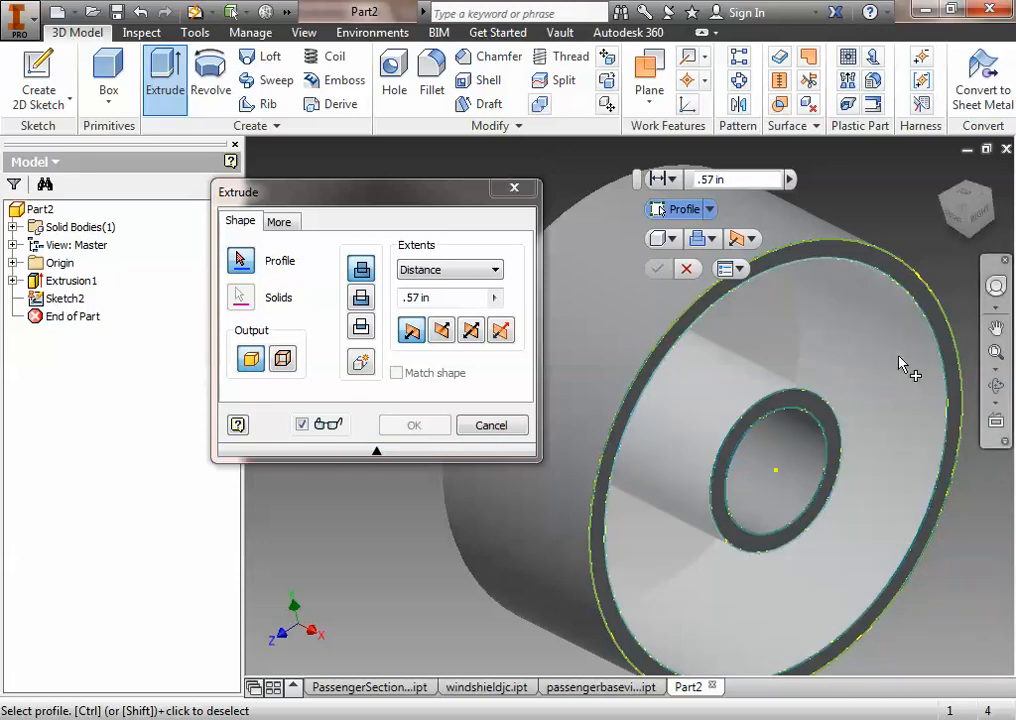
{"action": "left_click", "coordinate": [500, 330]}
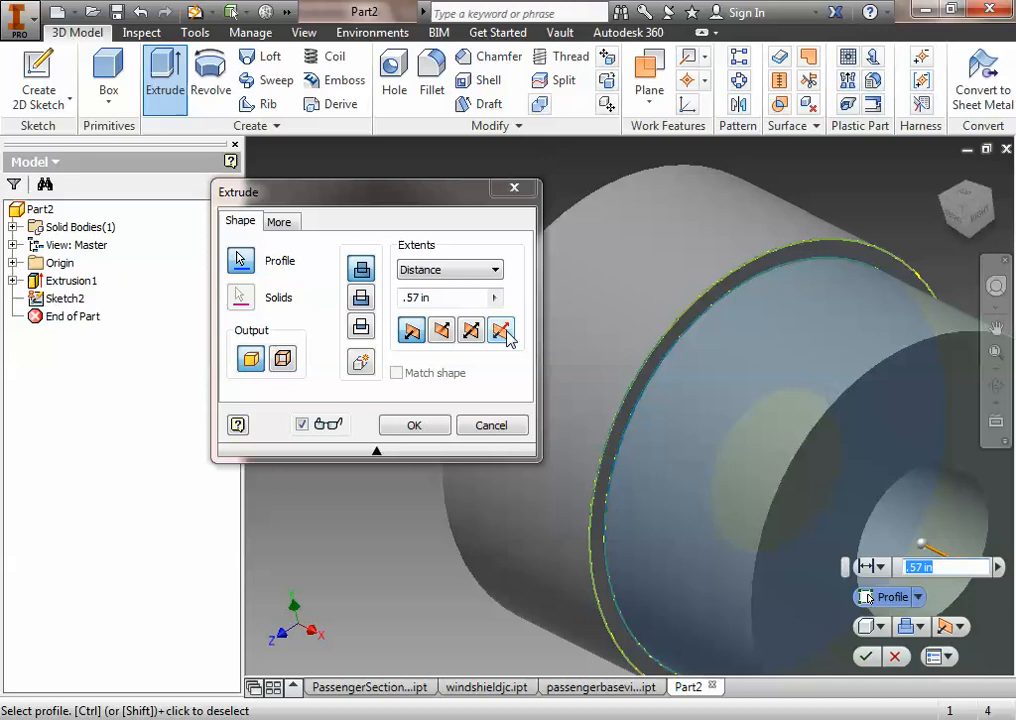
{"action": "left_click", "coordinate": [500, 330]}
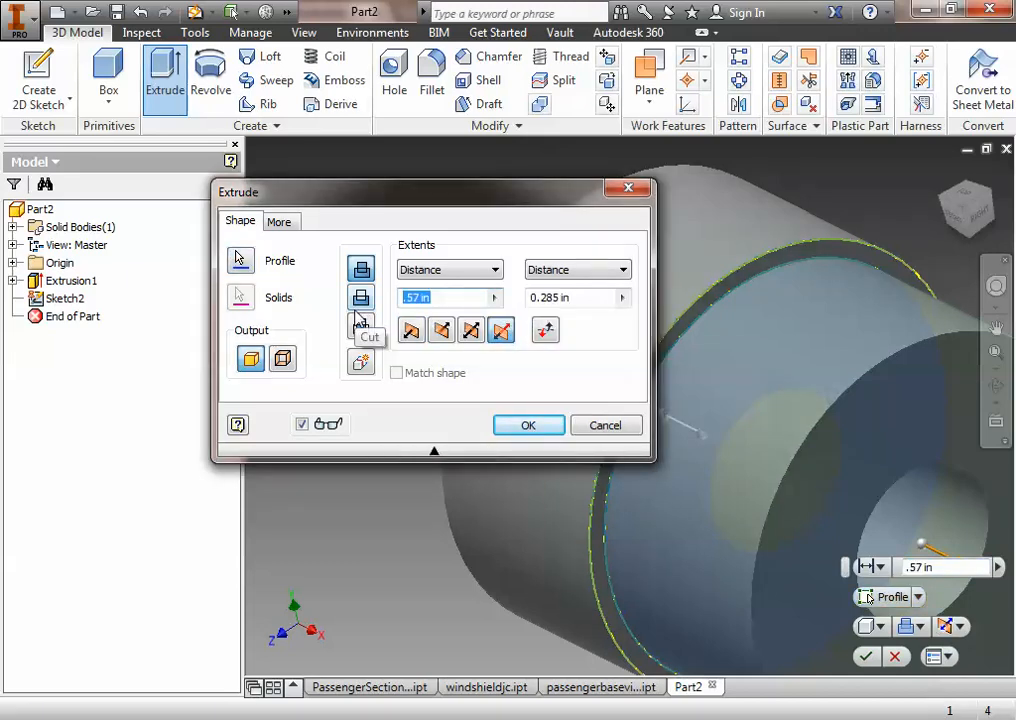
{"action": "type", "text": ".05"}
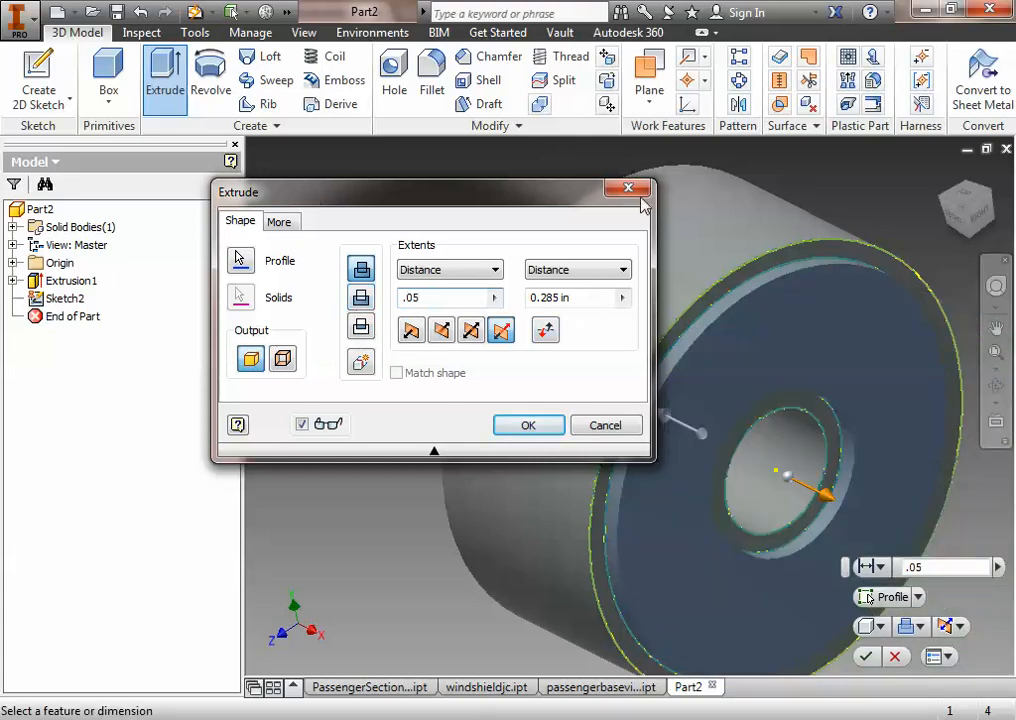
{"action": "left_click", "coordinate": [528, 424]}
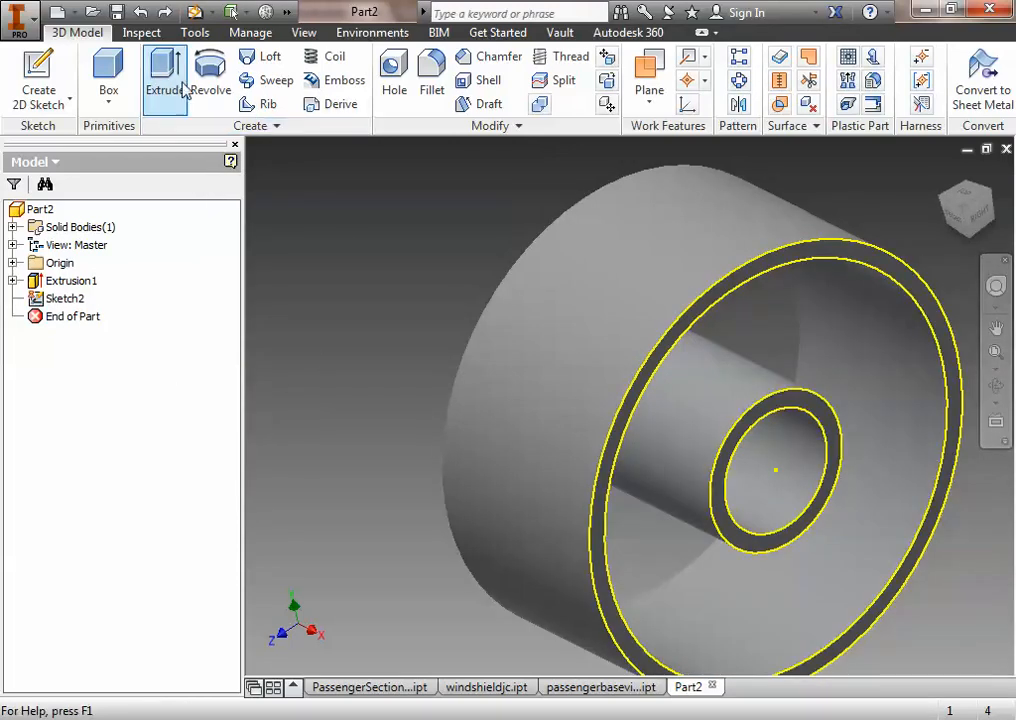
- Redo the .05 in extrusion of the ring area and start a sketch on the wheel face
{"action": "left_click", "coordinate": [164, 78]}
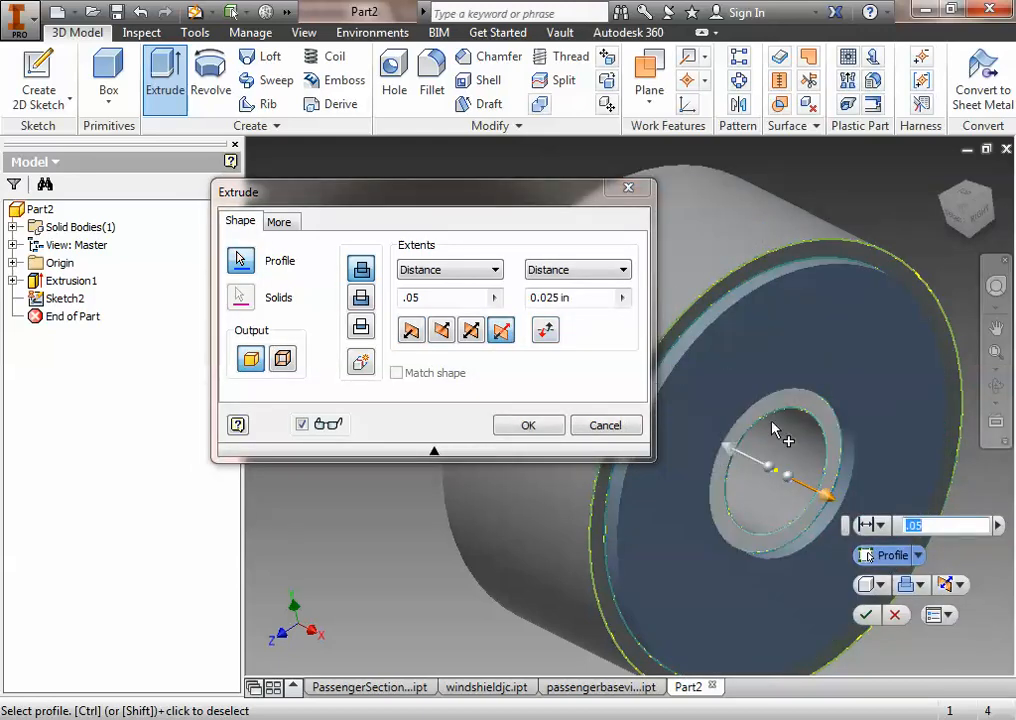
{"action": "left_click", "coordinate": [528, 424]}
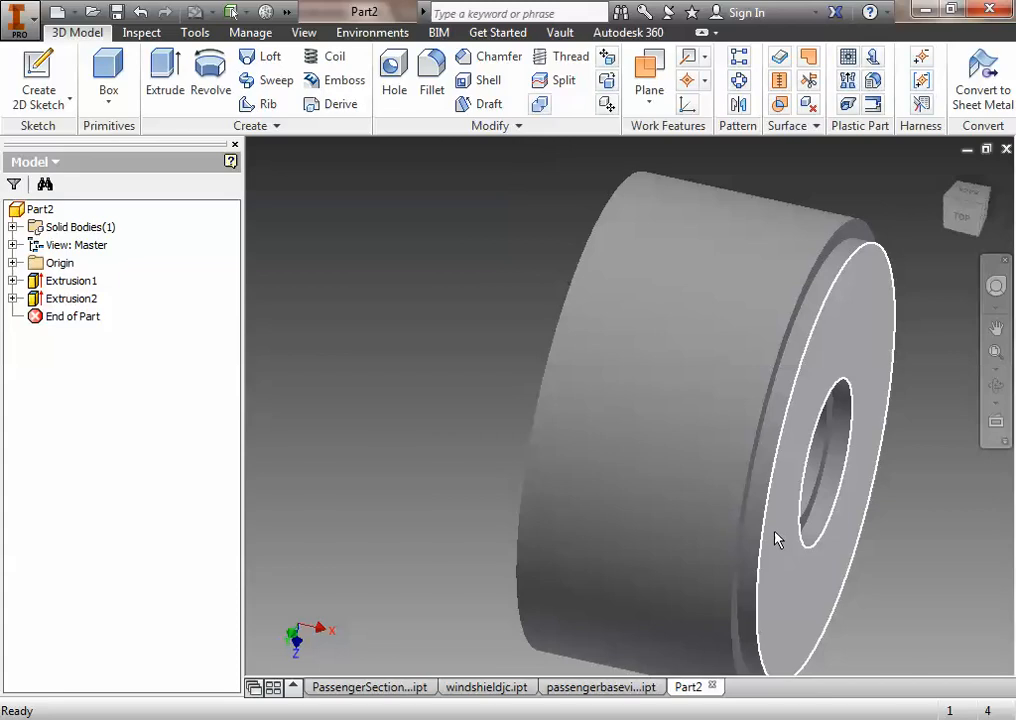
{"action": "left_click", "coordinate": [776, 540]}
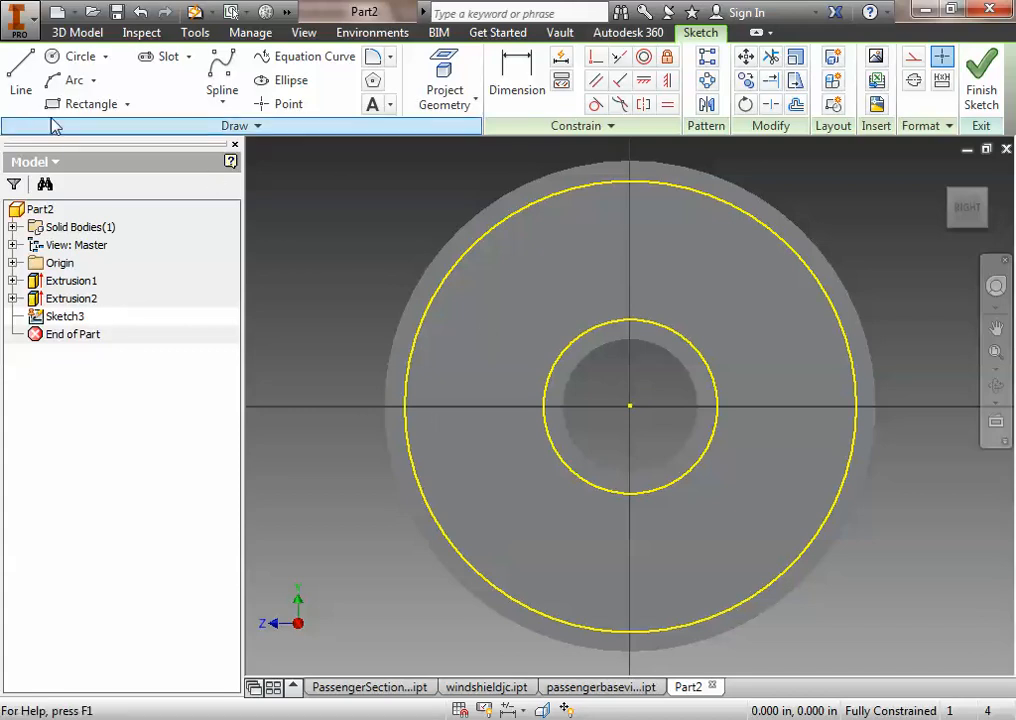
- Draw the first arc cutout between the rings near the top and begin dimensioning it
{"action": "left_click", "coordinate": [72, 80]}
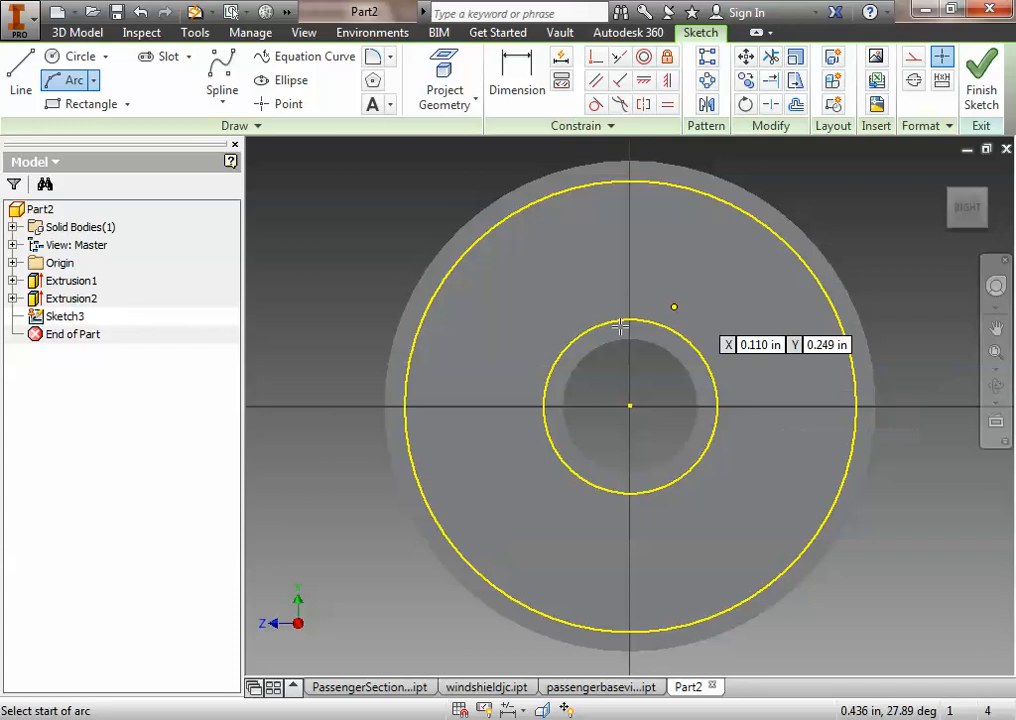
{"action": "mouse_move", "coordinate": [726, 348]}
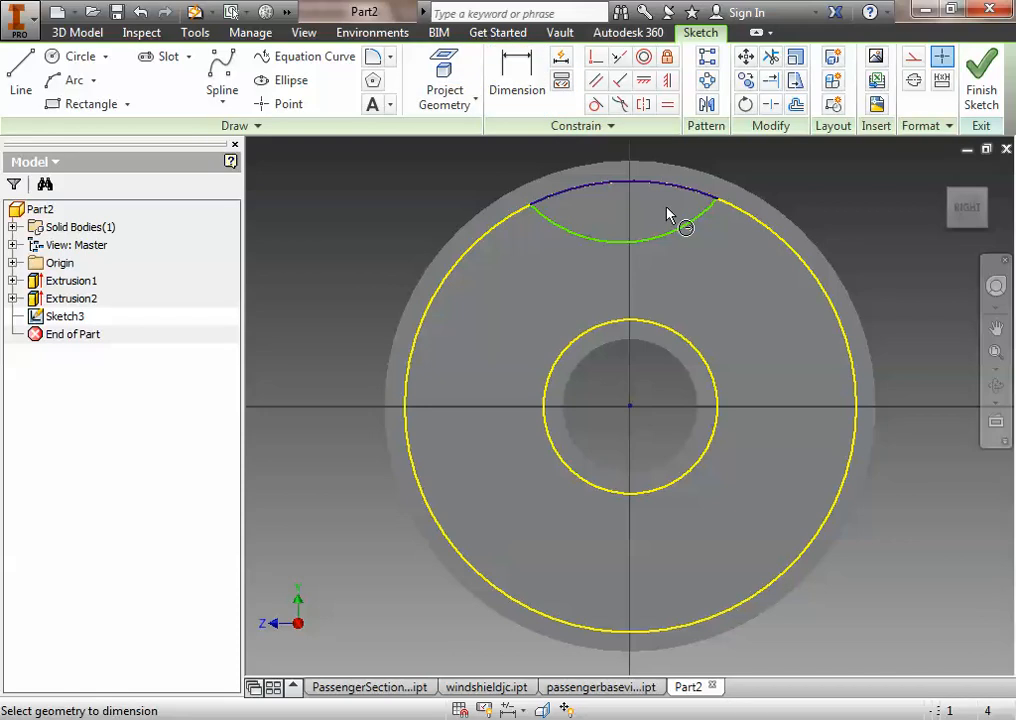
{"action": "left_click", "coordinate": [688, 228]}
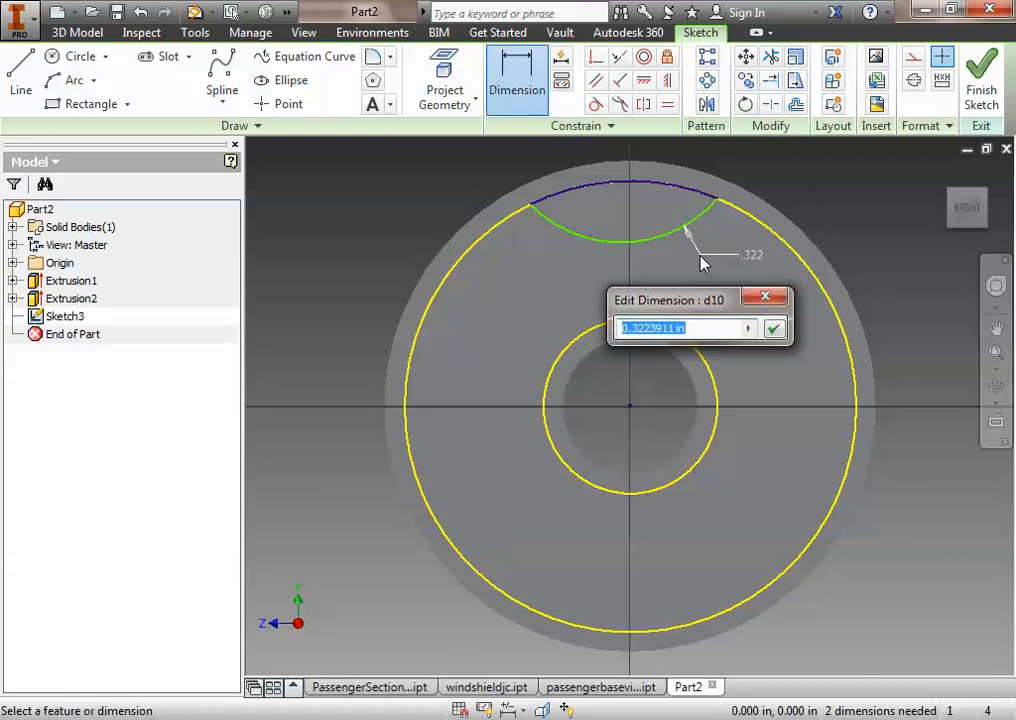
{"action": "type", "text": ".25"}
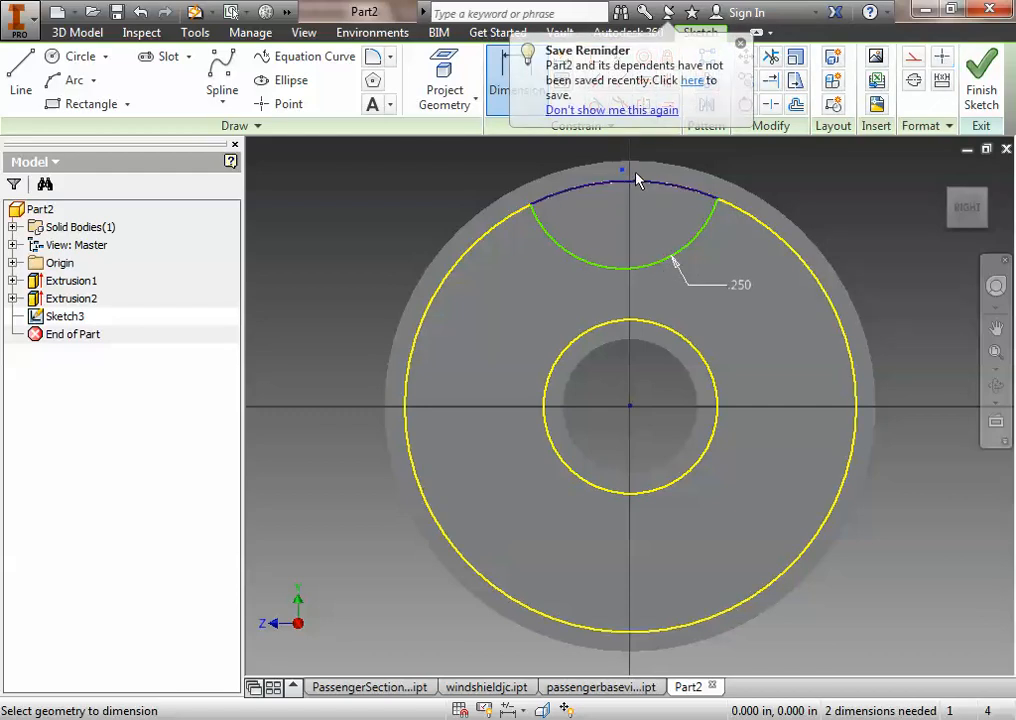
{"action": "mouse_move", "coordinate": [740, 344]}
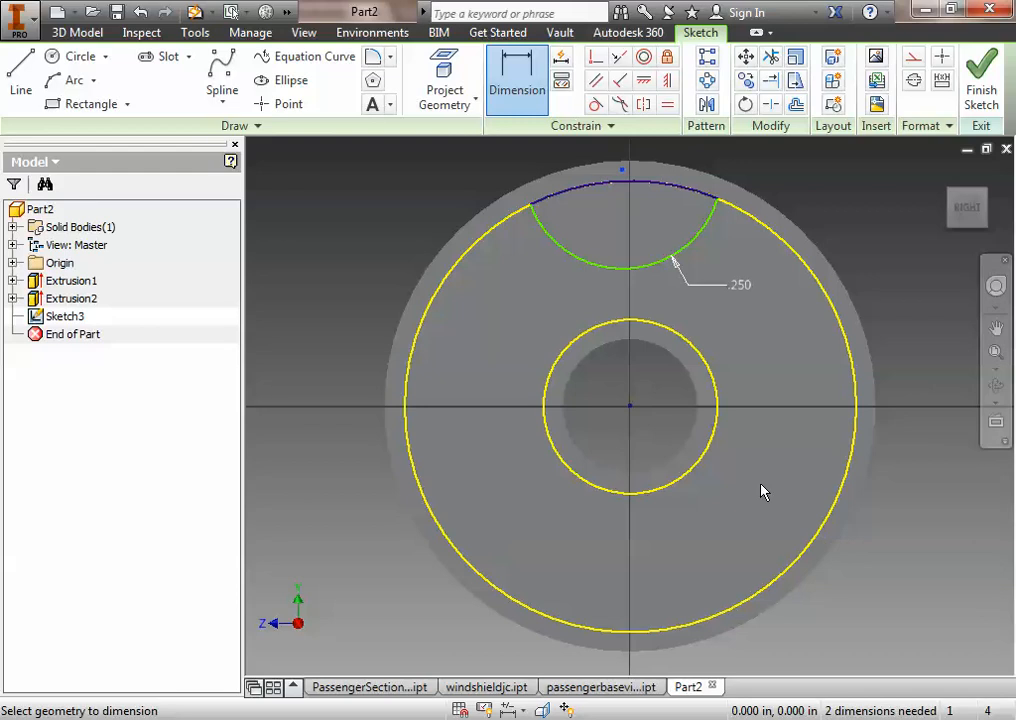
{"action": "mouse_move", "coordinate": [382, 218]}
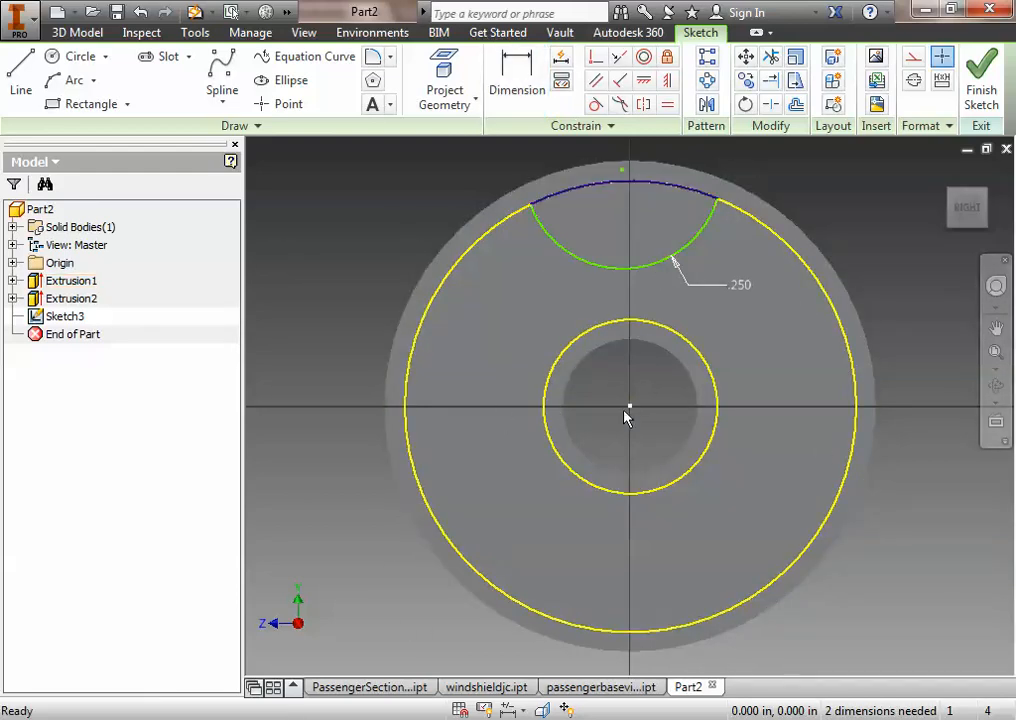
{"action": "mouse_move", "coordinate": [304, 290]}
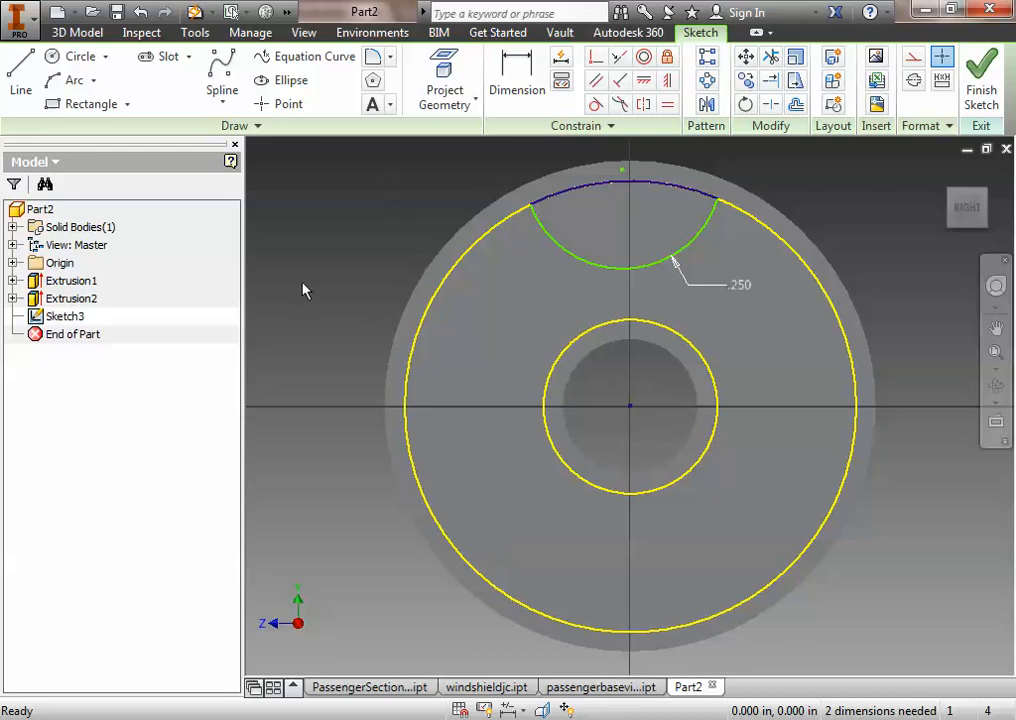
{"action": "mouse_move", "coordinate": [864, 152]}
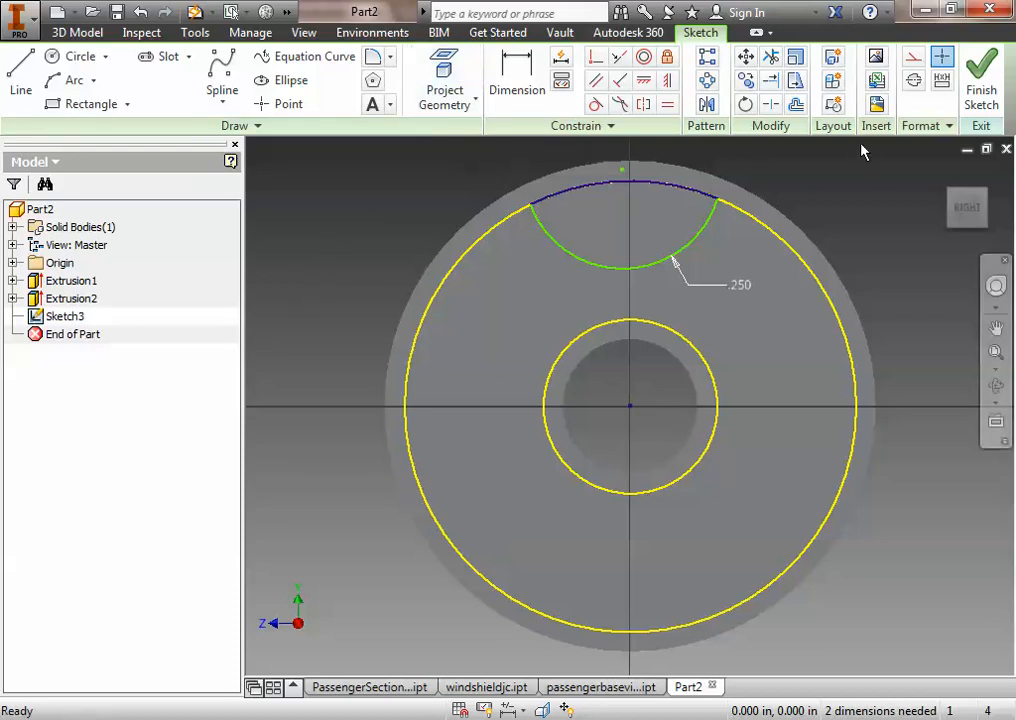
{"action": "mouse_move", "coordinate": [368, 214]}
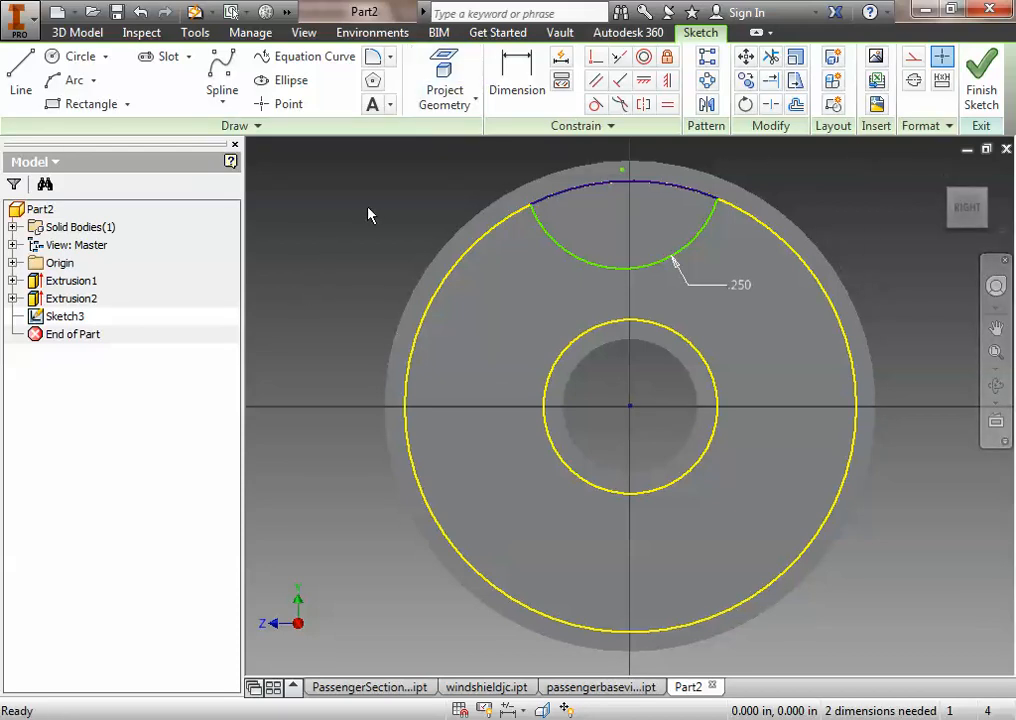
{"action": "mouse_move", "coordinate": [100, 192]}
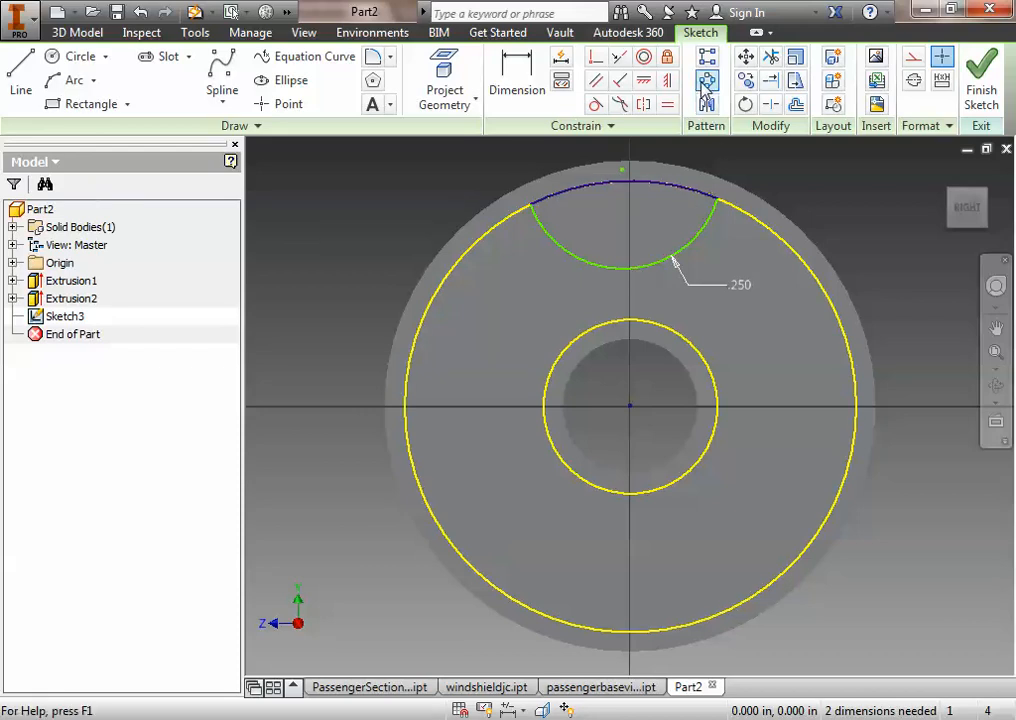
- Circular-pattern the arc cutout five times over 360° about the wheel's centre point
{"action": "left_click", "coordinate": [708, 80]}
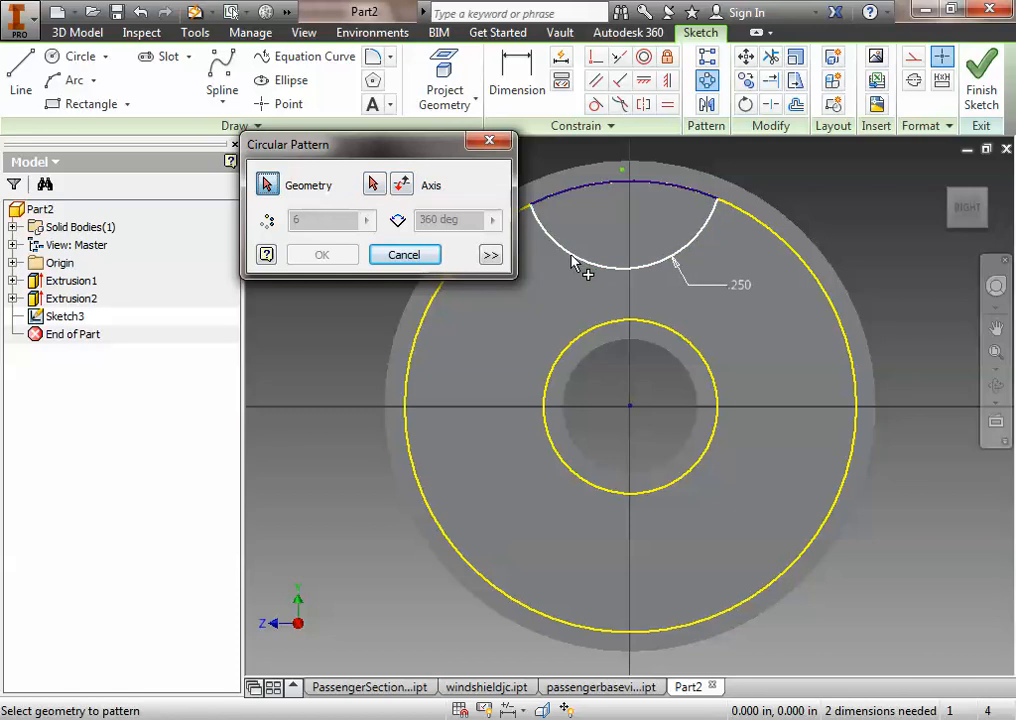
{"action": "left_click", "coordinate": [664, 180]}
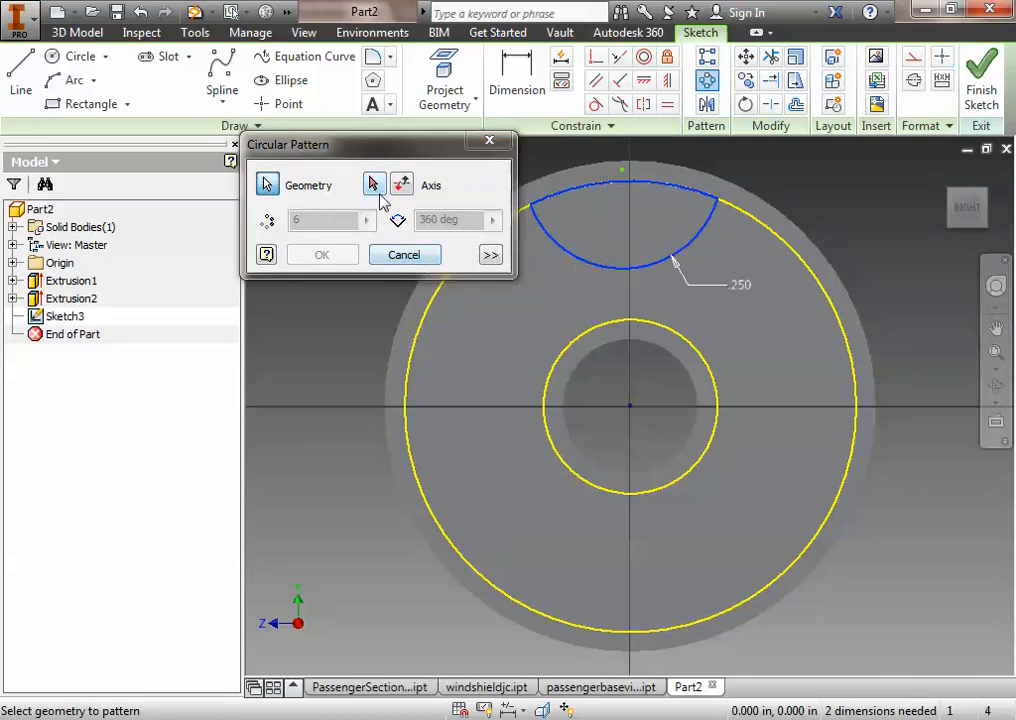
{"action": "left_click", "coordinate": [372, 184]}
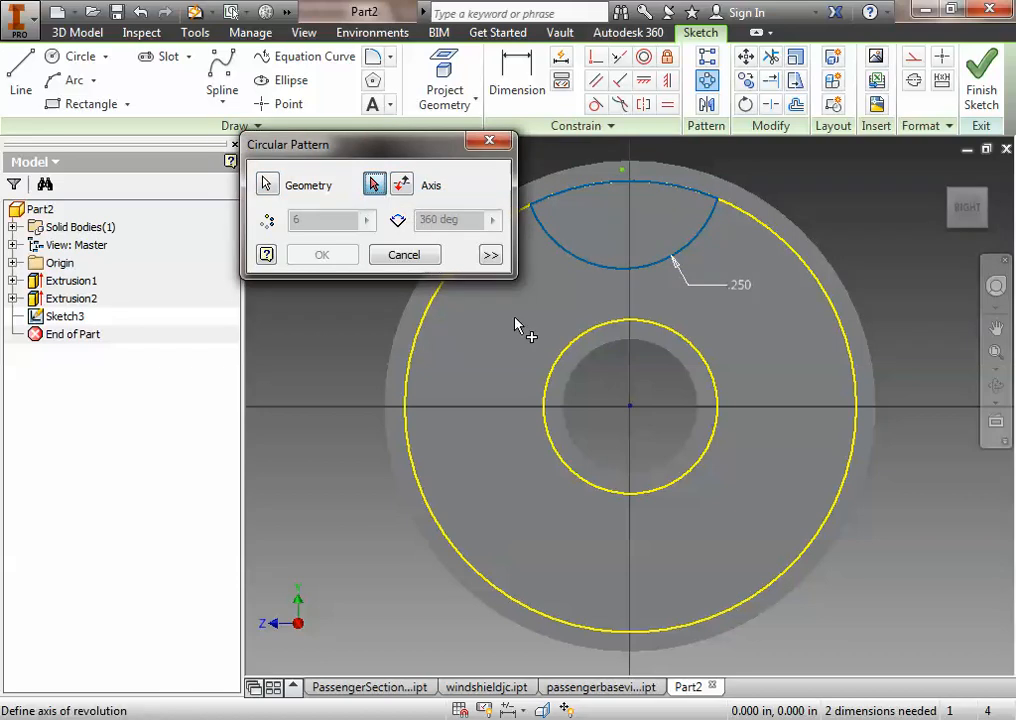
{"action": "left_click", "coordinate": [400, 184]}
{"action": "type", "text": "5"}
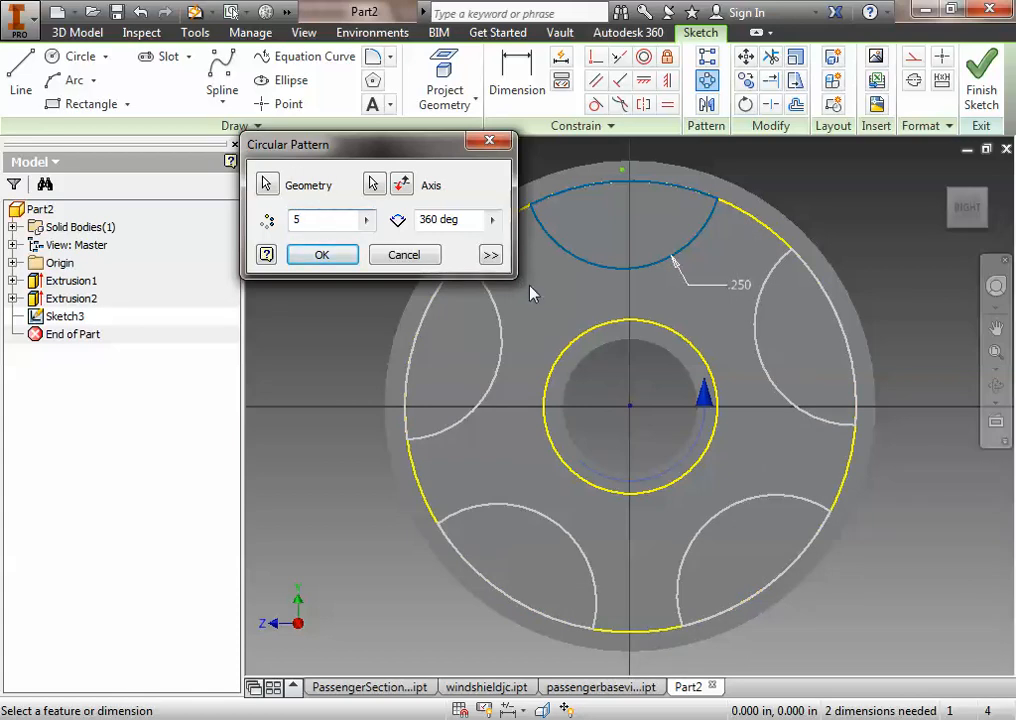
{"action": "mouse_move", "coordinate": [616, 216]}
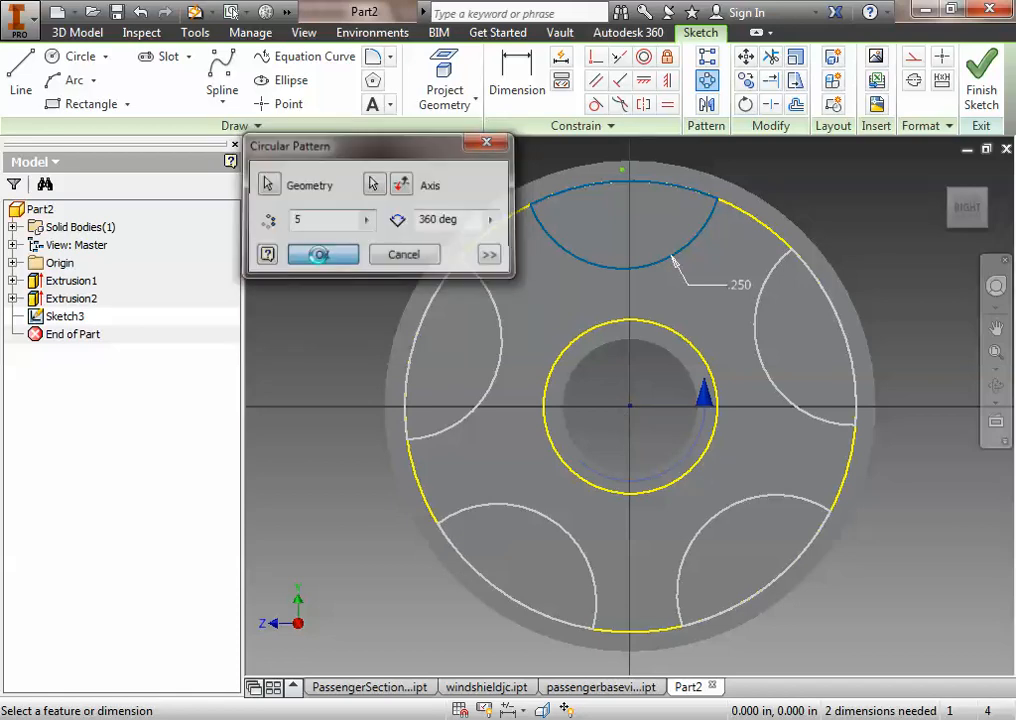
{"action": "left_click", "coordinate": [322, 254]}
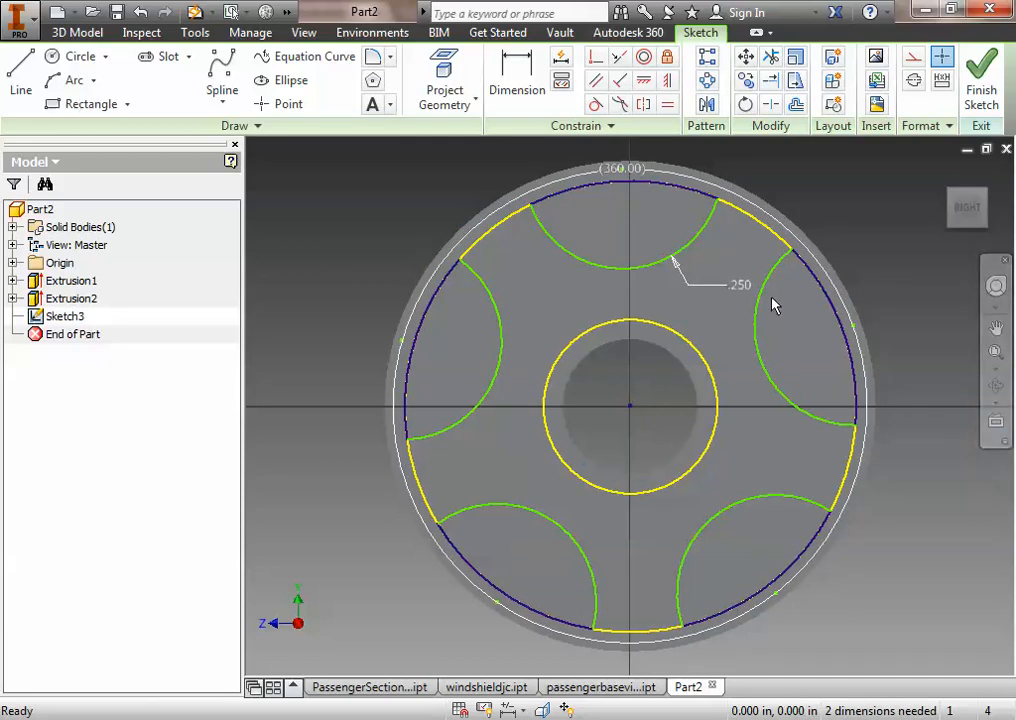
{"action": "mouse_move", "coordinate": [652, 330]}
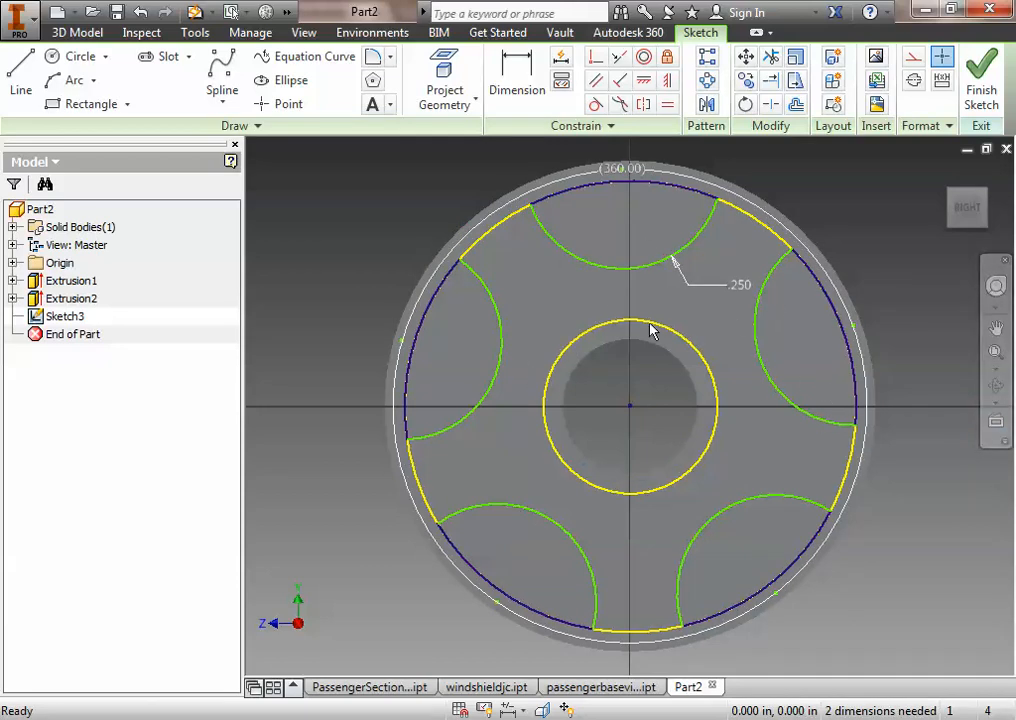
{"action": "mouse_move", "coordinate": [844, 380]}
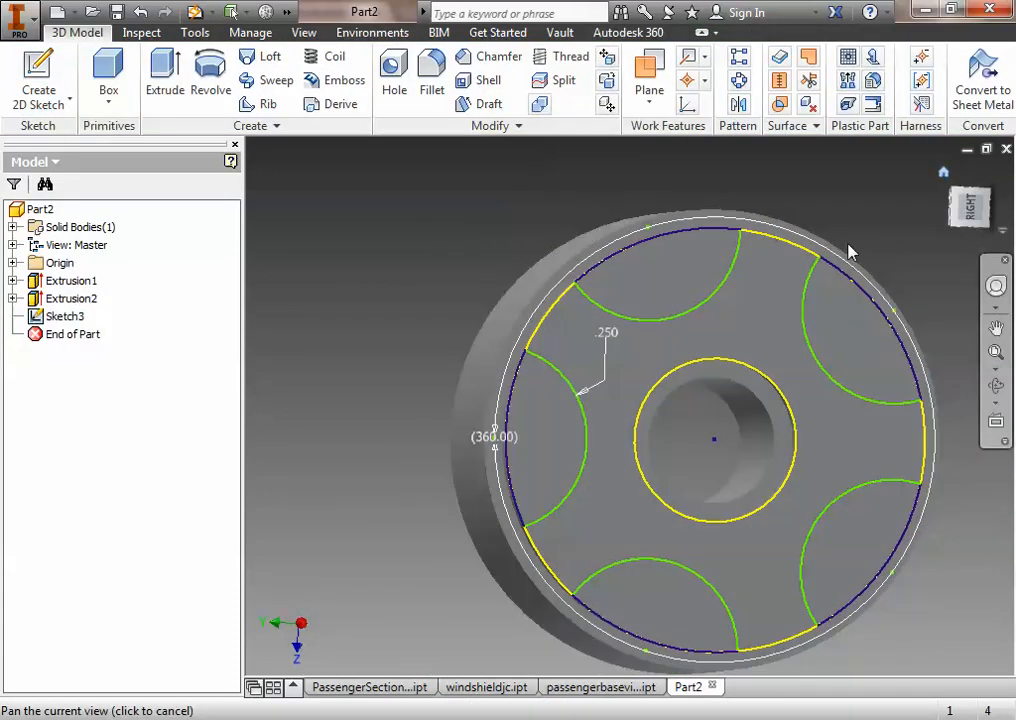
- Extrude the cutout profiles, then undo the extrusion that came out wrong
{"action": "left_click", "coordinate": [164, 76]}
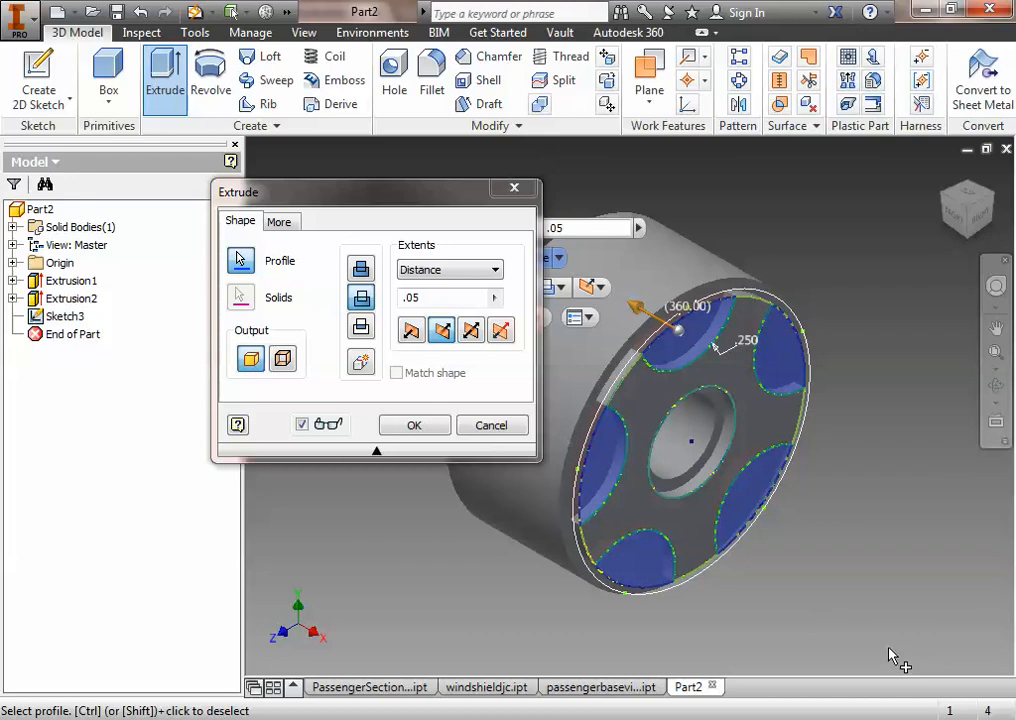
{"action": "left_click", "coordinate": [414, 424]}
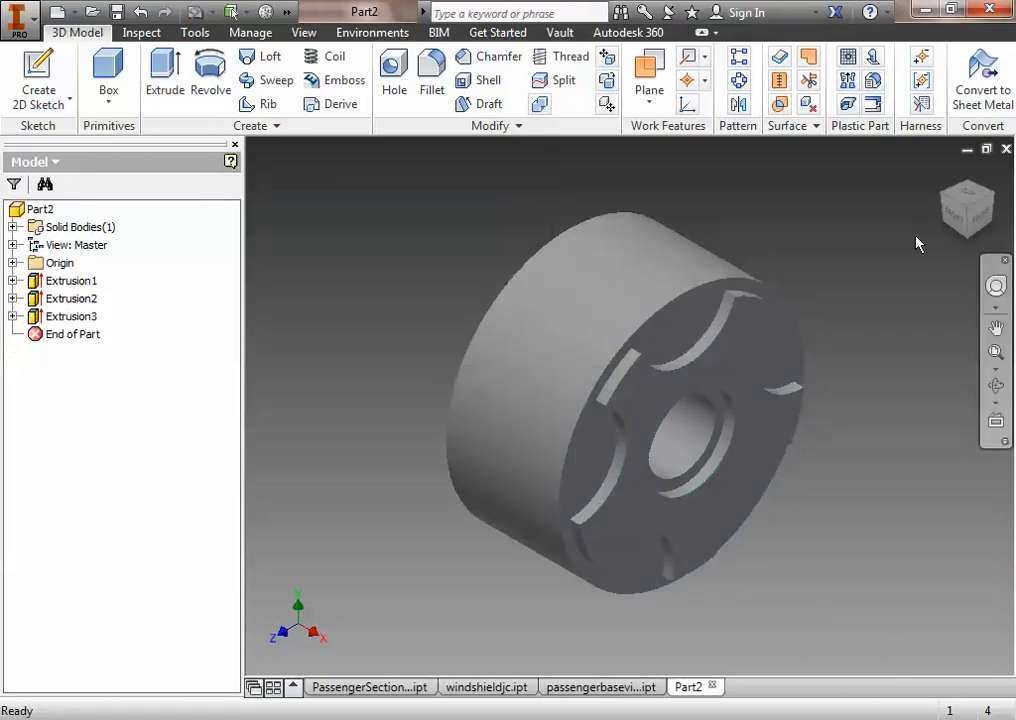
{"action": "left_click", "coordinate": [964, 210]}
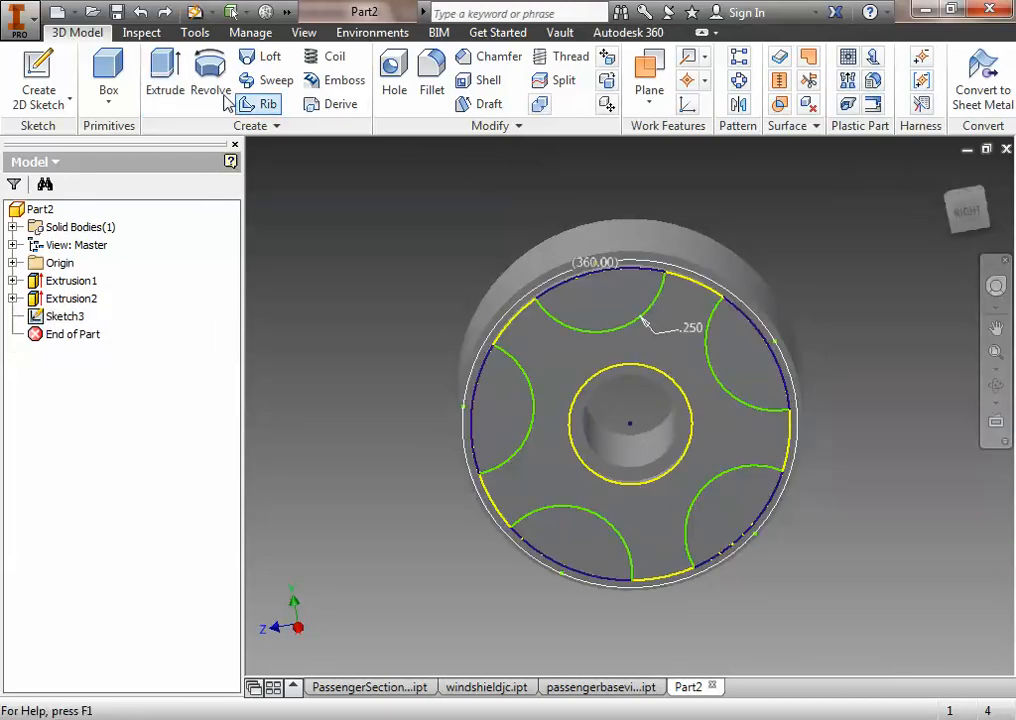
- Cut-extrude the five arc cutout profiles .2 deep into the wheel face
{"action": "left_click", "coordinate": [164, 76]}
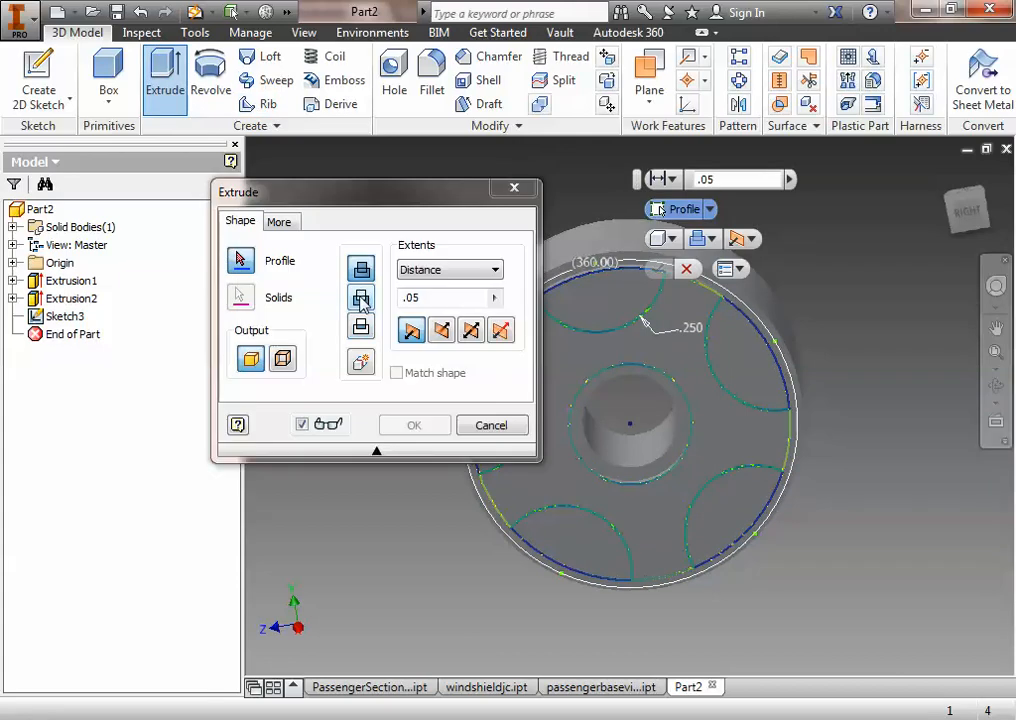
{"action": "left_click", "coordinate": [600, 300]}
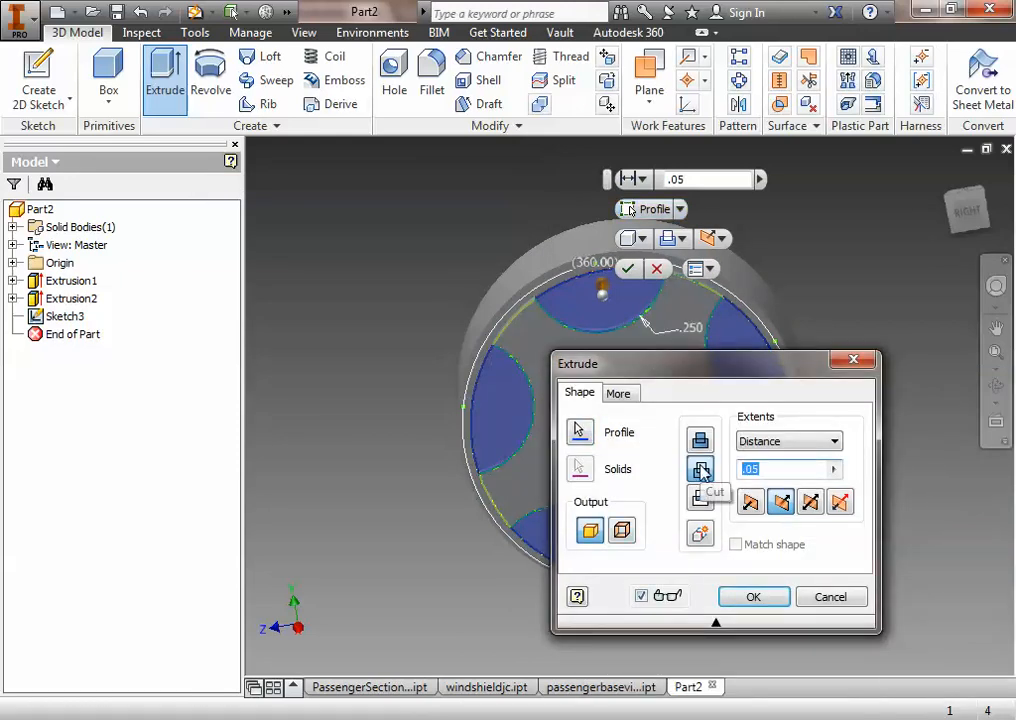
{"action": "type", "text": ".2"}
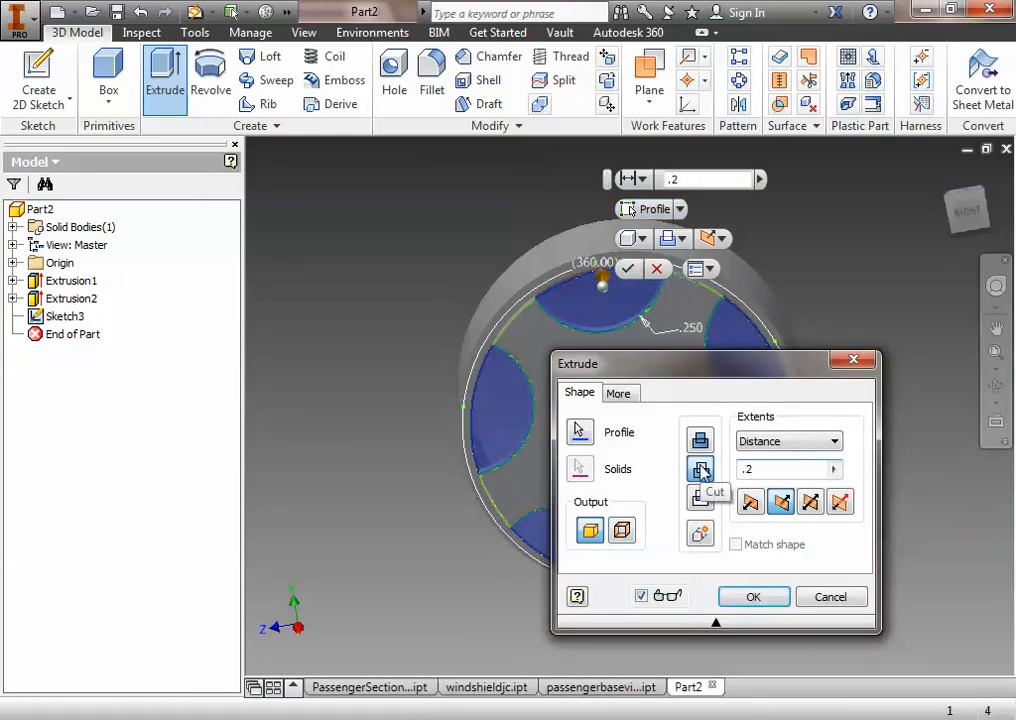
{"action": "left_click", "coordinate": [752, 596]}
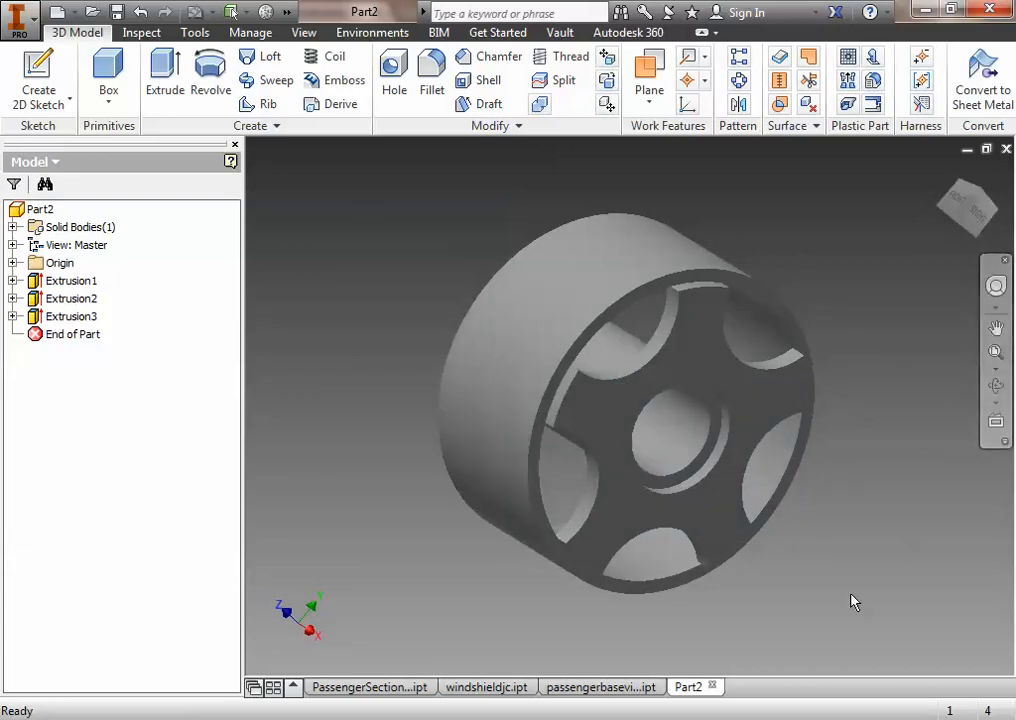
- Search 'plastic' in the Material Browser and apply Polycarbonate, Smoke to the wheel
{"action": "left_click", "coordinate": [194, 32]}
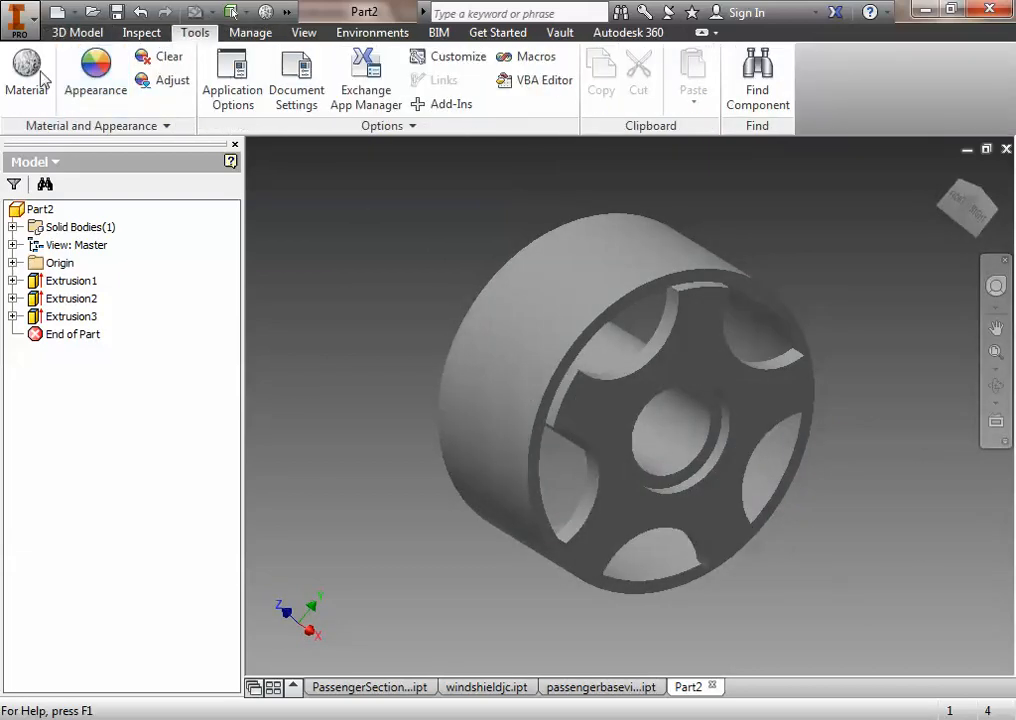
{"action": "left_click", "coordinate": [26, 76]}
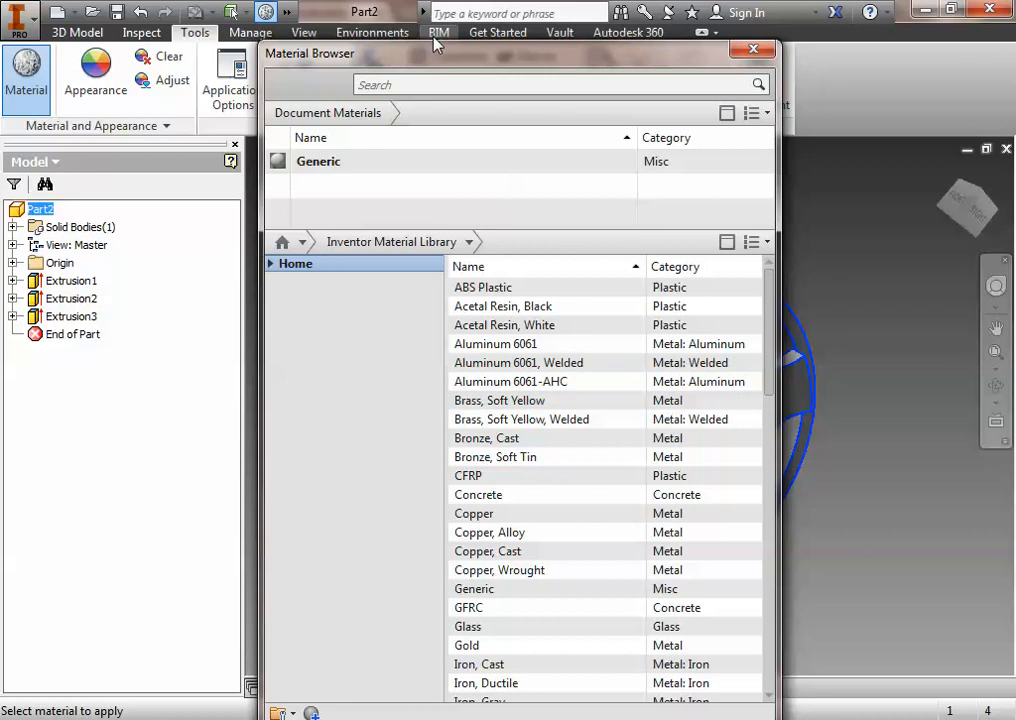
{"action": "type", "text": "plastic"}
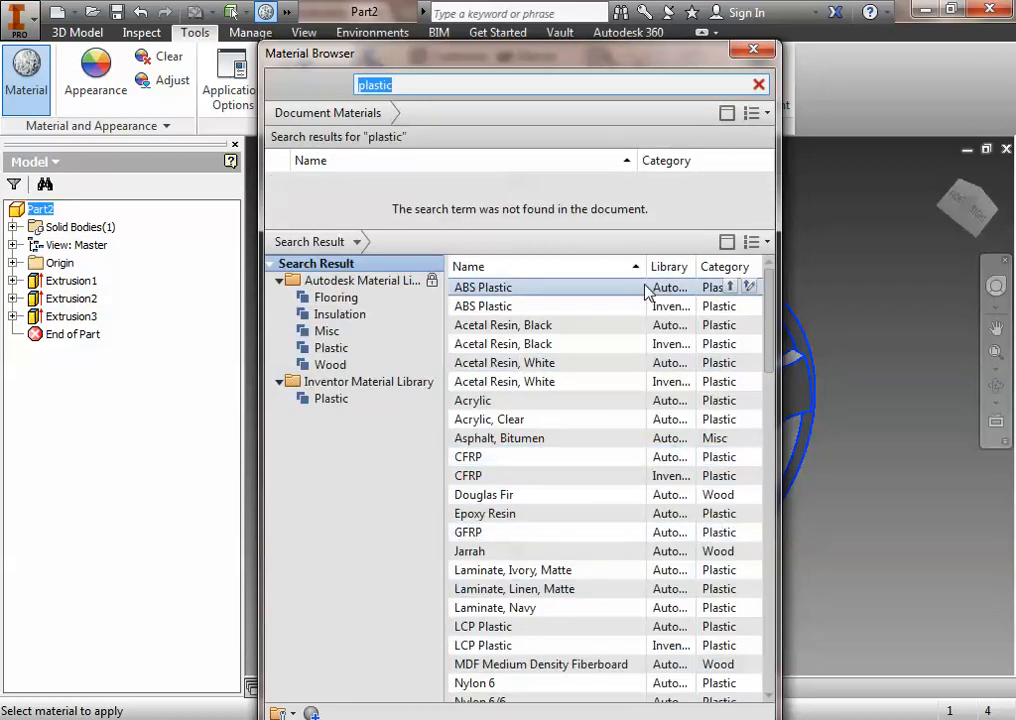
{"action": "left_click", "coordinate": [482, 306]}
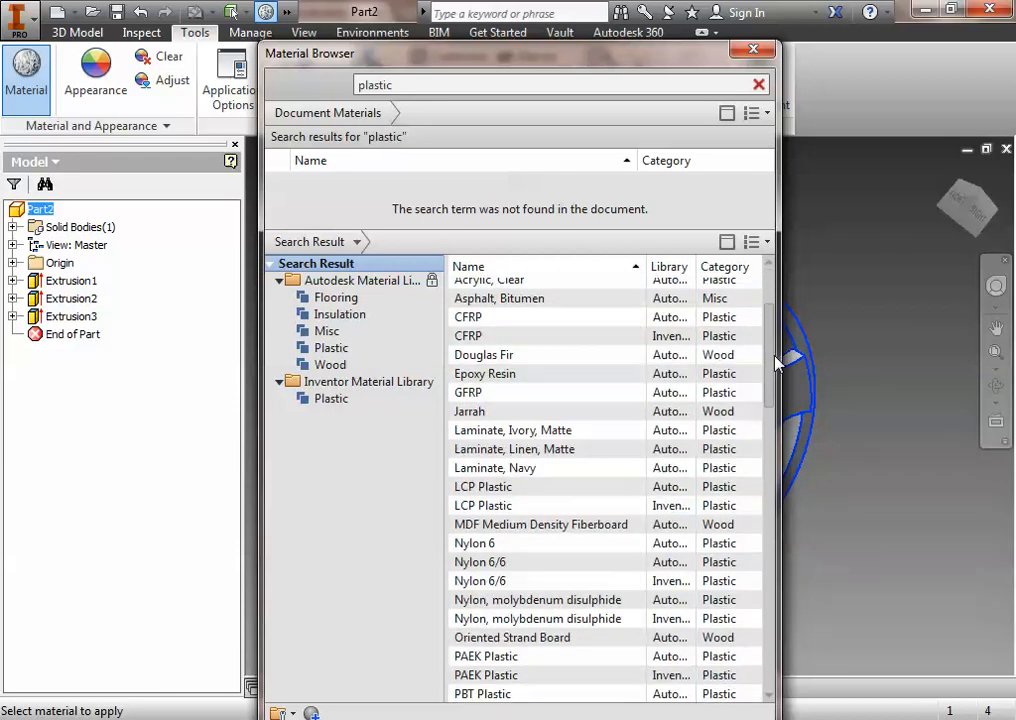
{"action": "scroll", "scroll_direction": "down", "scroll_amount": 3}
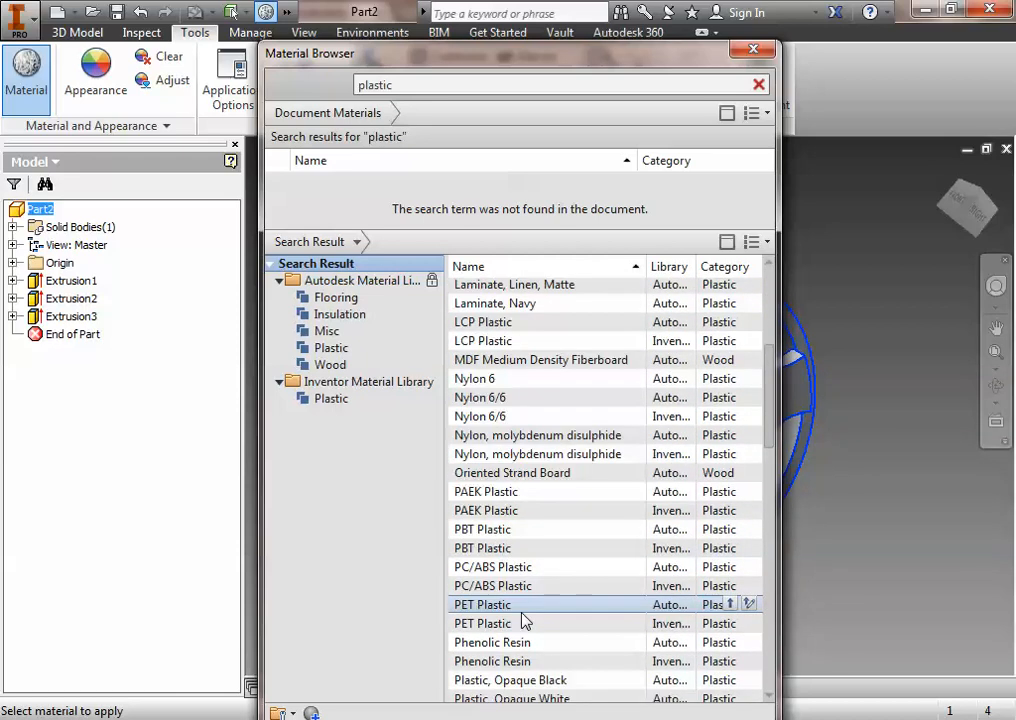
{"action": "scroll", "scroll_direction": "down", "scroll_amount": 3}
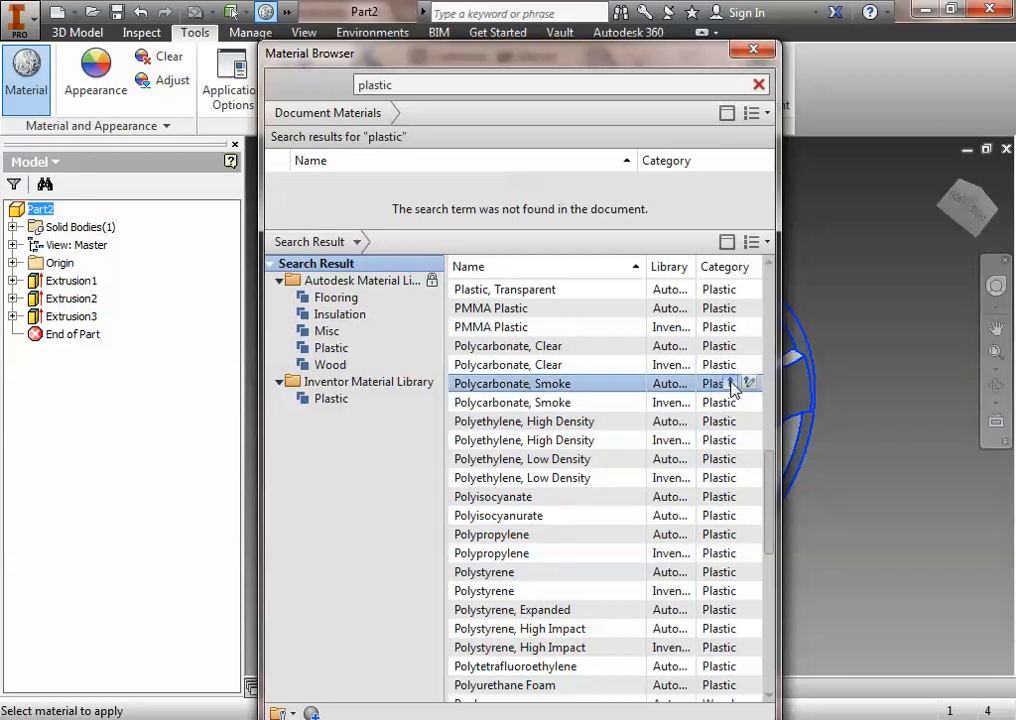
{"action": "left_click", "coordinate": [752, 48]}
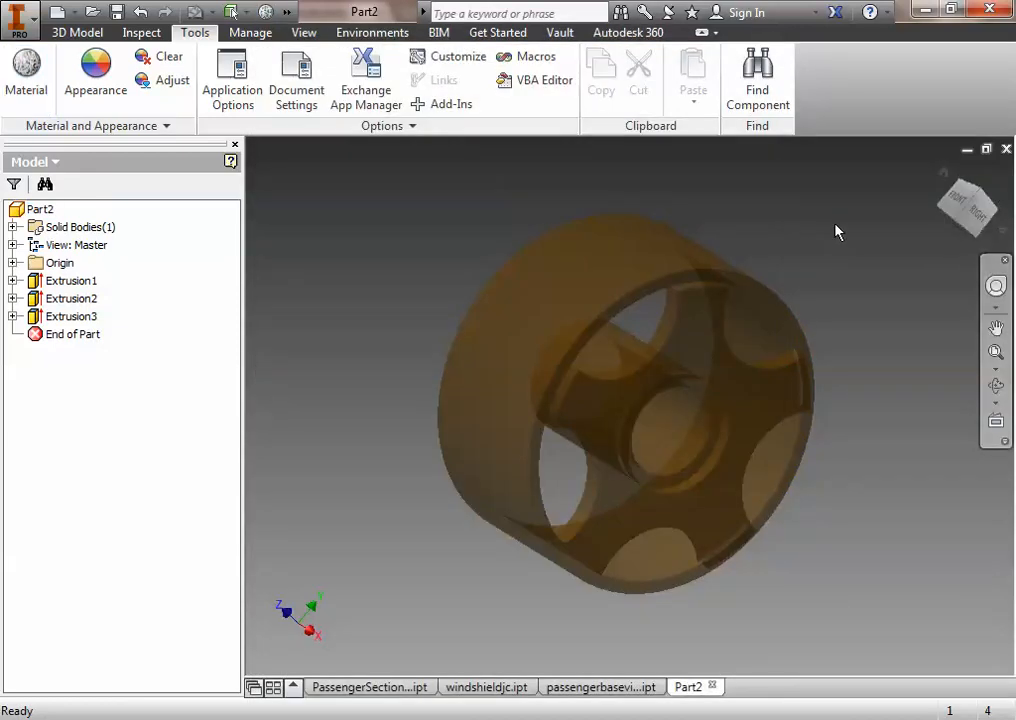